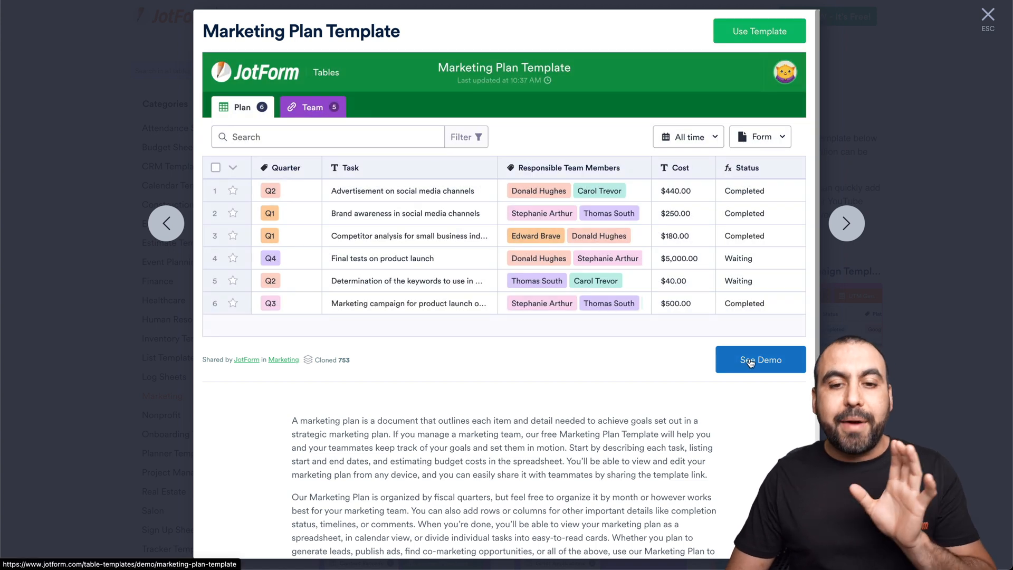
View the Marketing Plan Template demo, checking its Team table and returning to the Plan table
{"action": "left_click", "coordinate": [761, 359]}
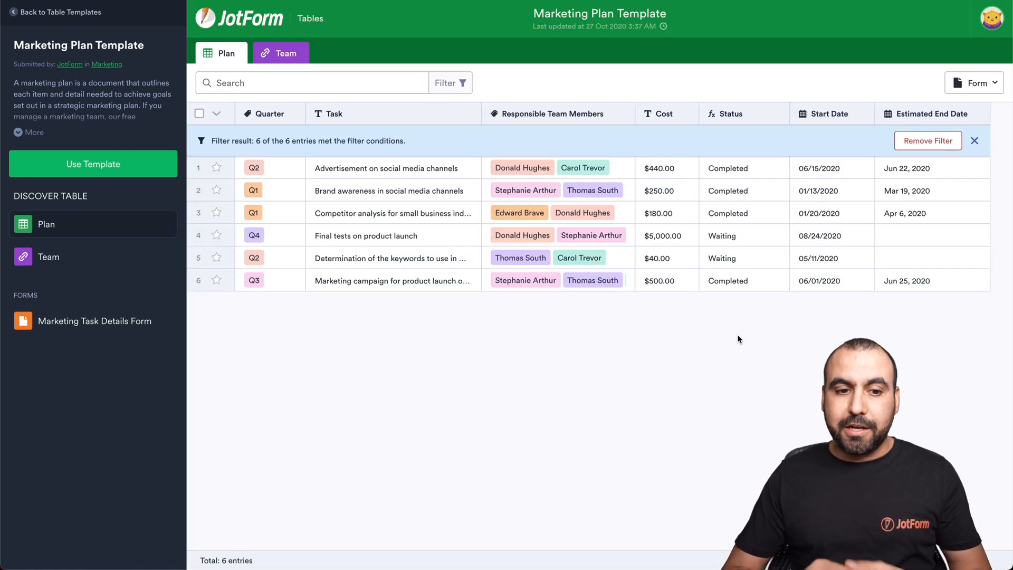
{"action": "mouse_move", "coordinate": [119, 210]}
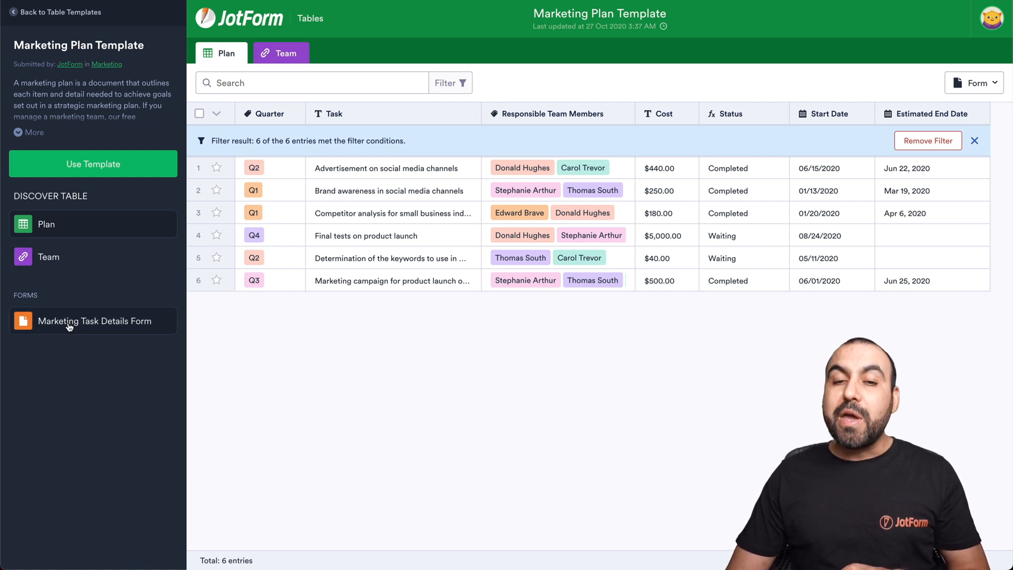
{"action": "mouse_move", "coordinate": [94, 321]}
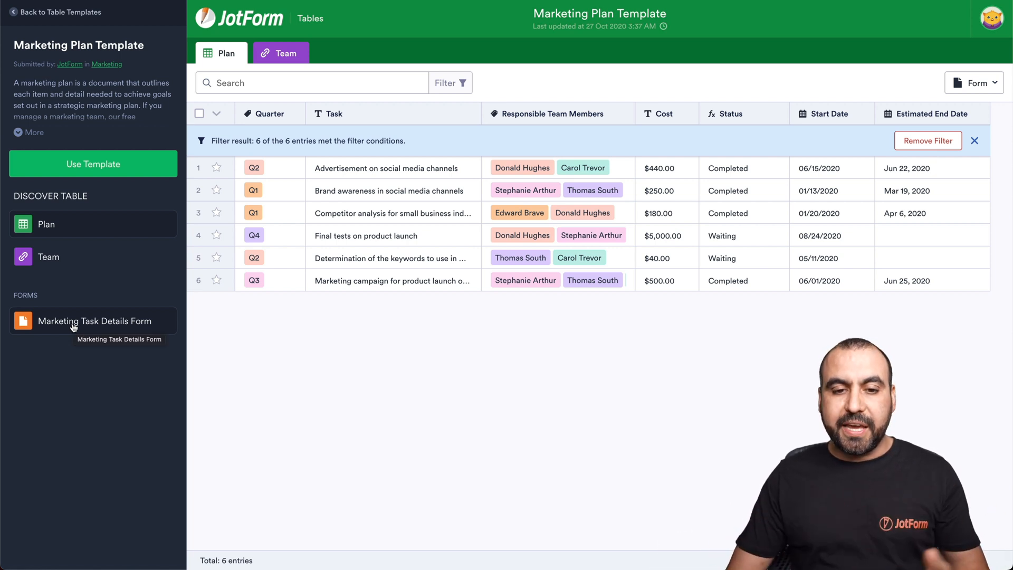
{"action": "left_click", "coordinate": [281, 53]}
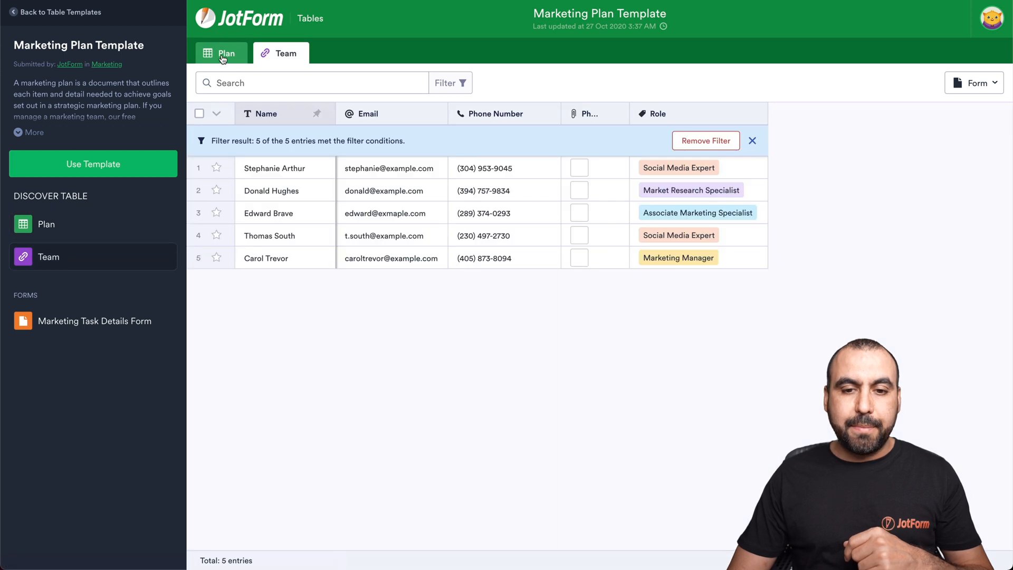
{"action": "left_click", "coordinate": [226, 53]}
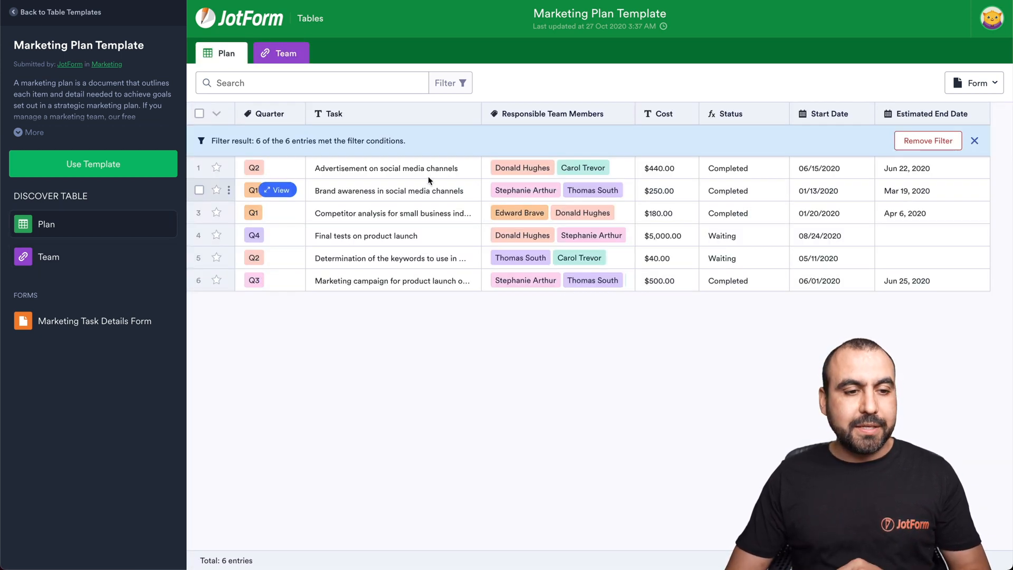
Use the template to create an editable Marketing Plan copy and browse its Team and Plan tables
{"action": "left_click", "coordinate": [93, 164]}
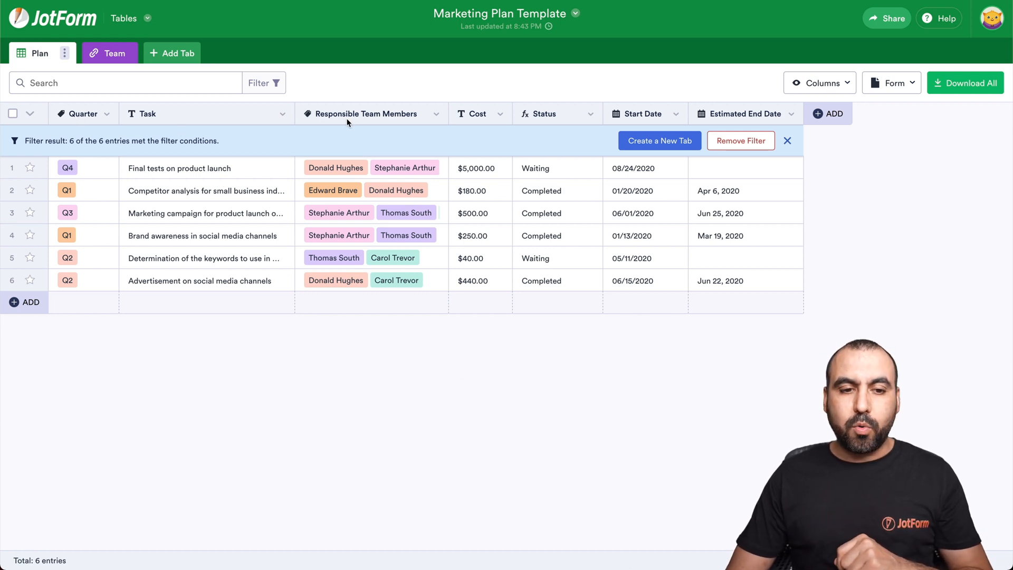
{"action": "mouse_move", "coordinate": [402, 125]}
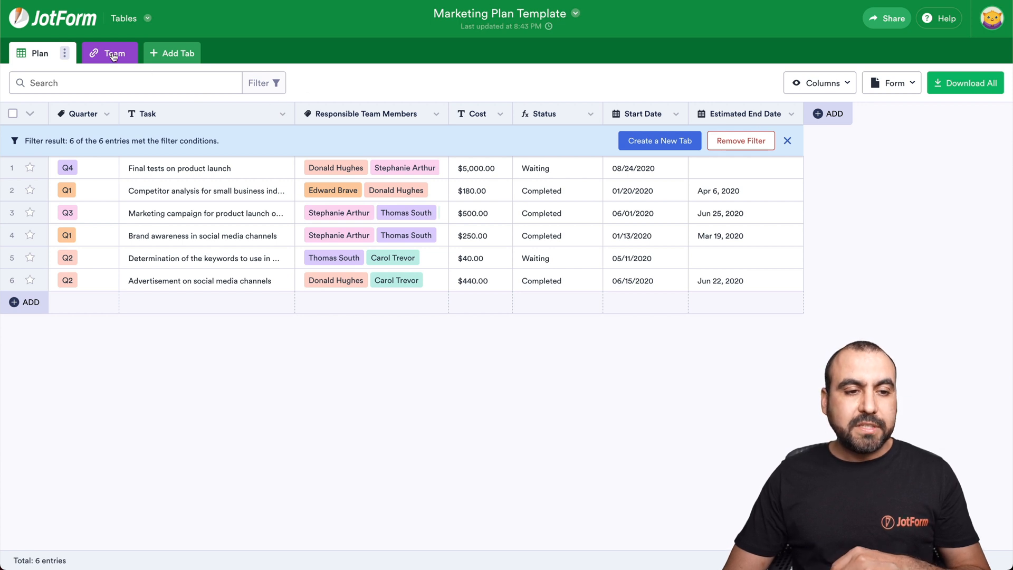
{"action": "left_click", "coordinate": [114, 53]}
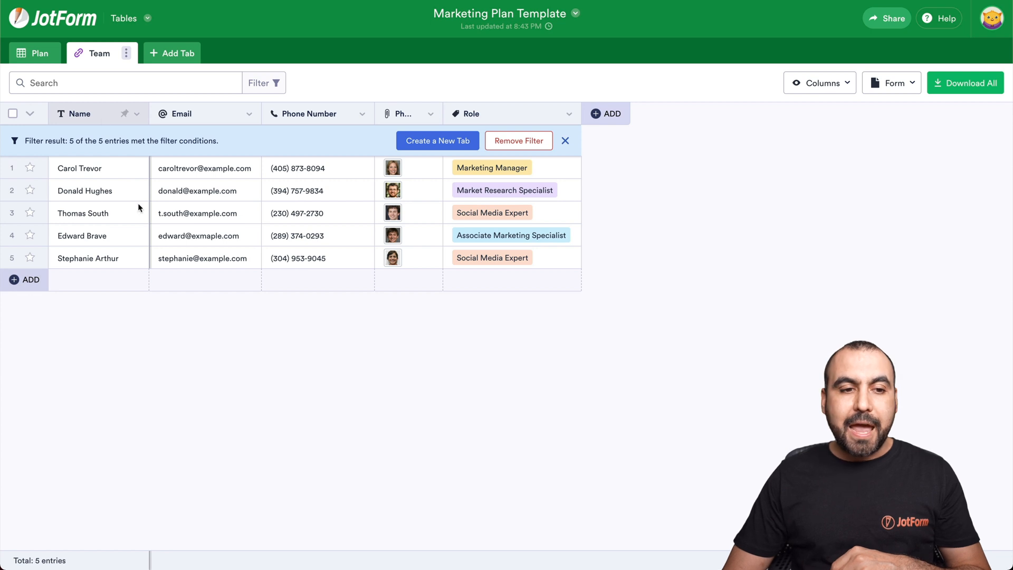
{"action": "left_click", "coordinate": [33, 53]}
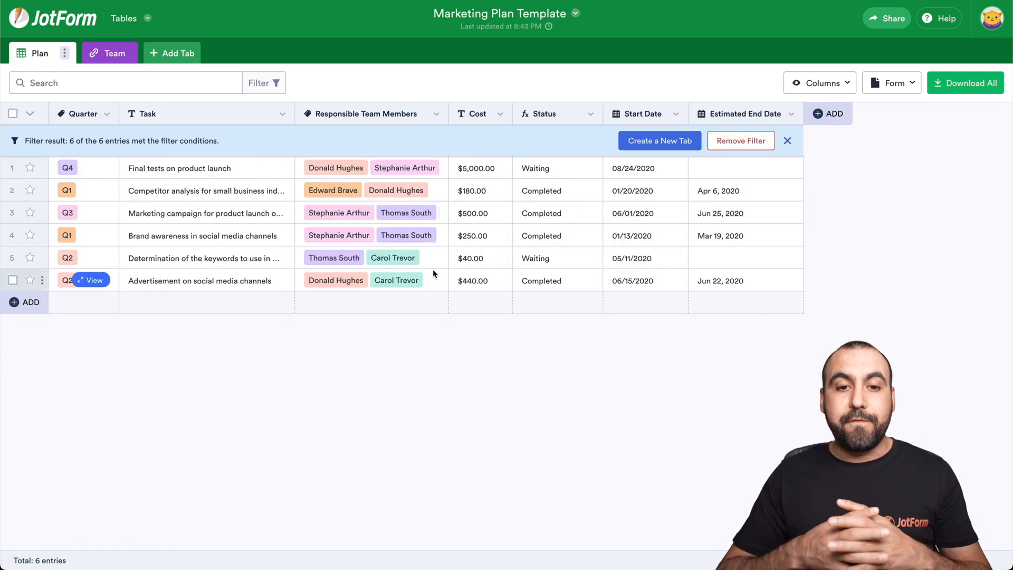
{"action": "left_click", "coordinate": [892, 82]}
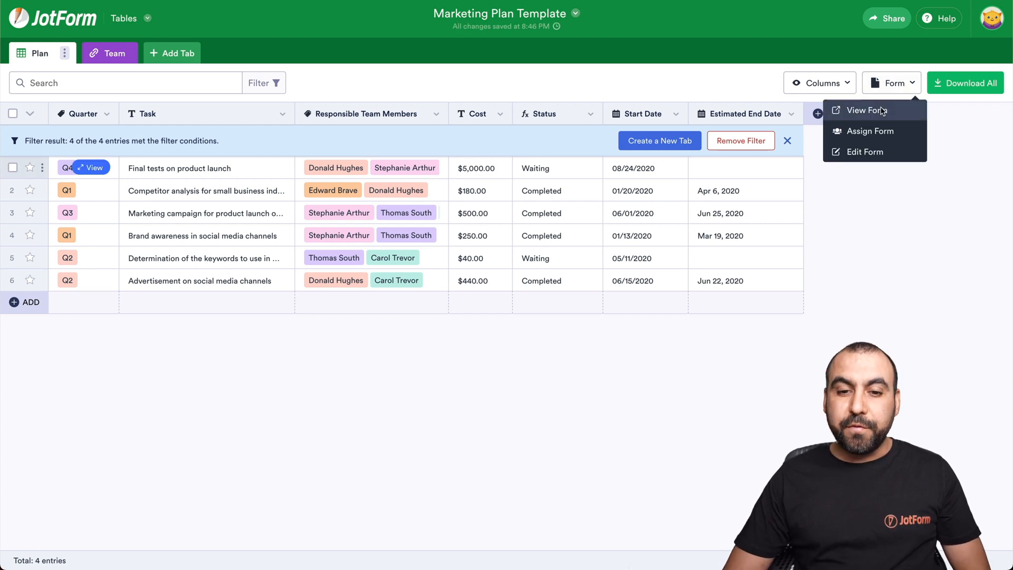
In the linked task form, enter the Q4 task 'Remodeling of the offices'
{"action": "left_click", "coordinate": [865, 110]}
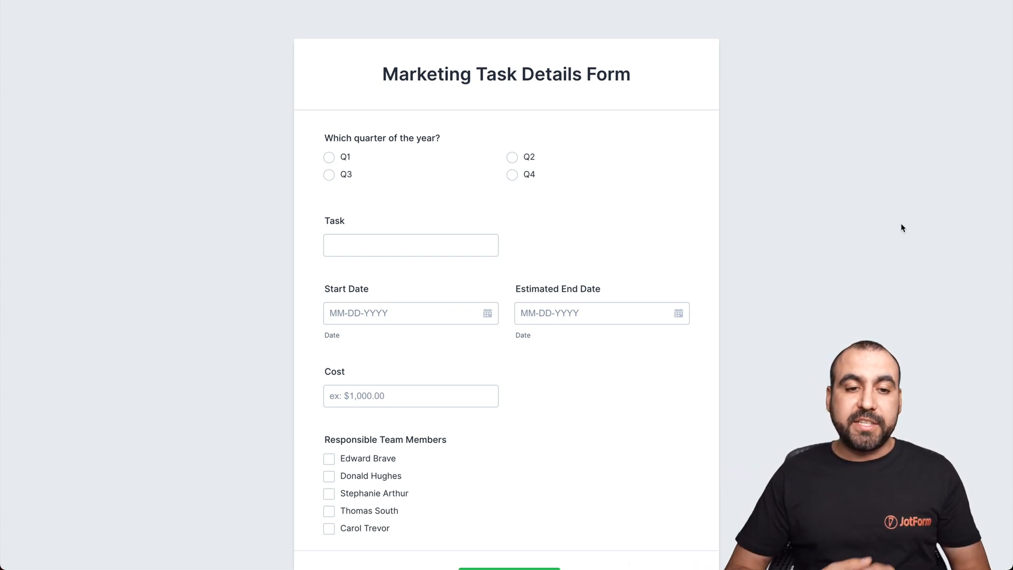
{"action": "left_click", "coordinate": [512, 175]}
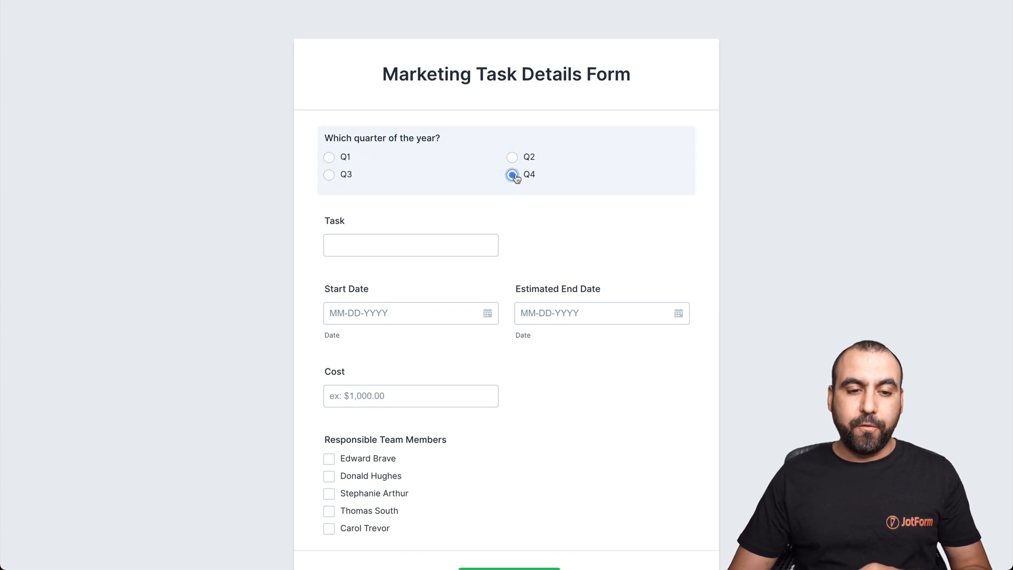
{"action": "type", "text": "Remodeling"}
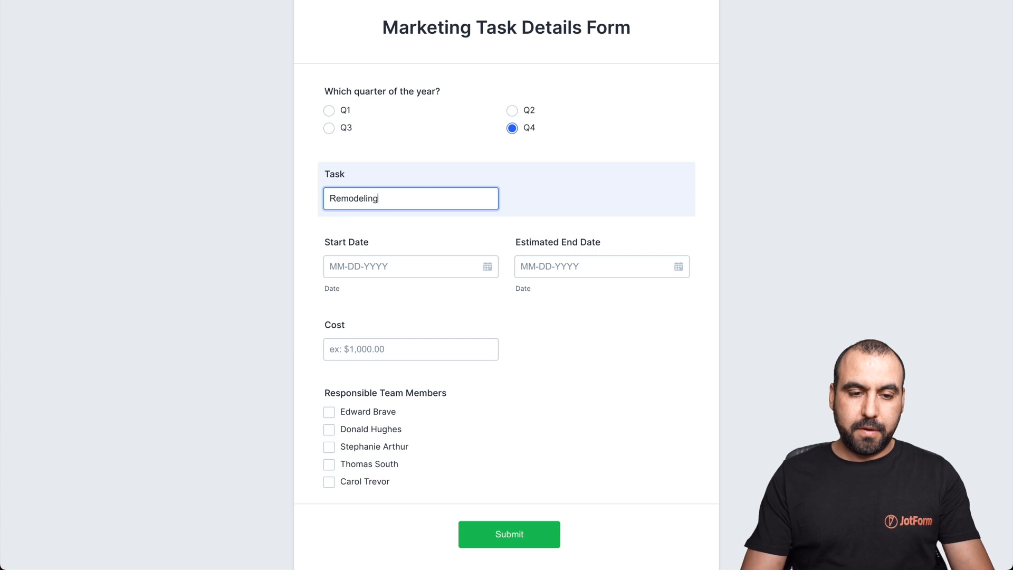
{"action": "type", "text": "of the offices"}
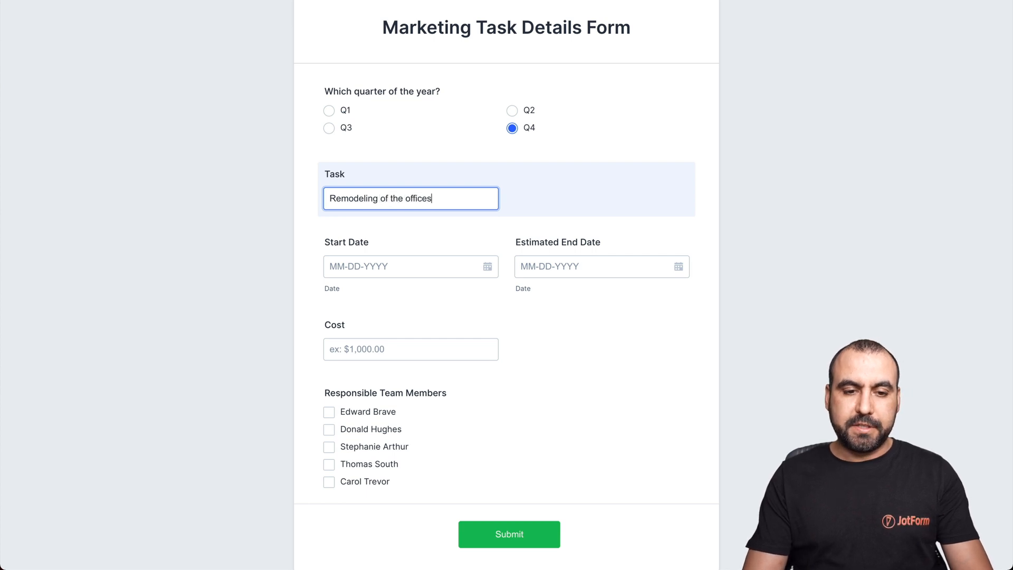
Set the task to start December 2 and end December 9
{"action": "left_click", "coordinate": [402, 266]}
{"action": "type", "text": "10-23-2026"}
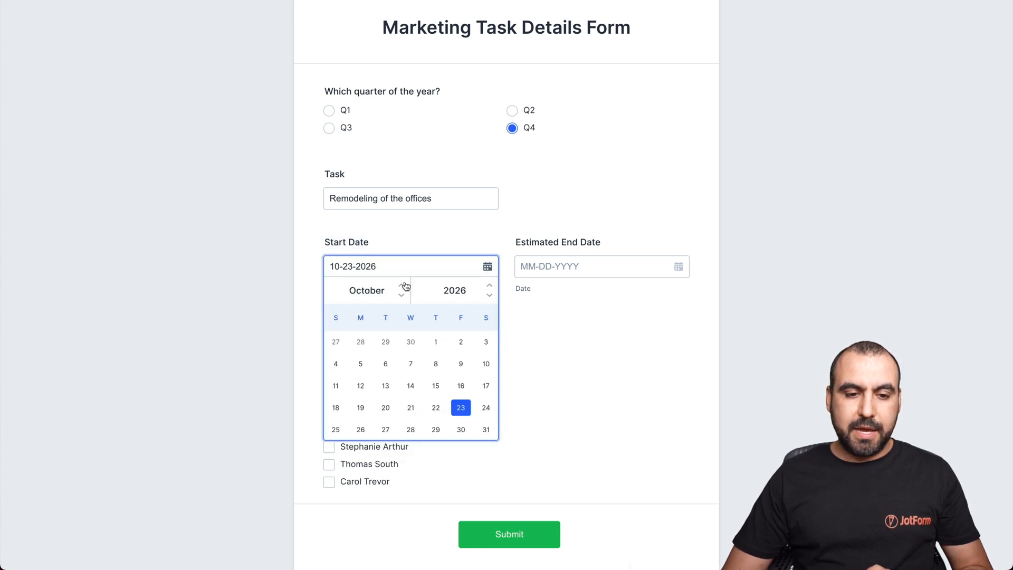
{"action": "left_click", "coordinate": [401, 287]}
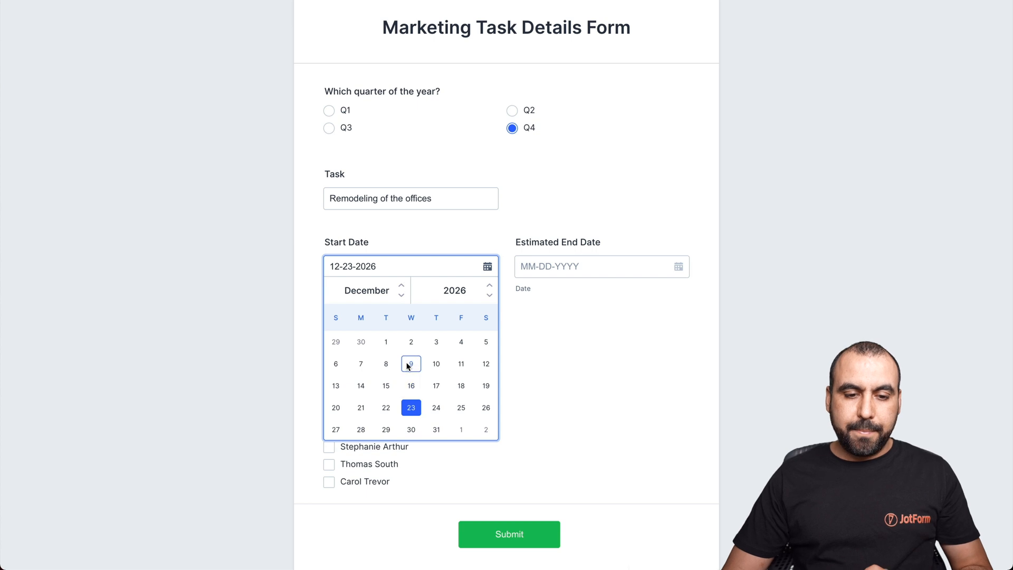
{"action": "left_click", "coordinate": [587, 266]}
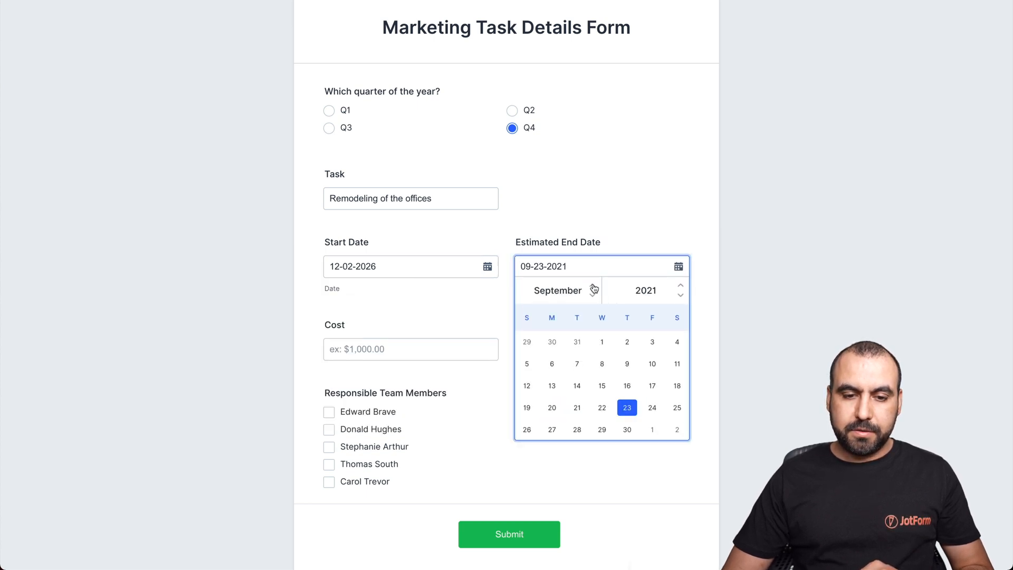
{"action": "left_click", "coordinate": [591, 286]}
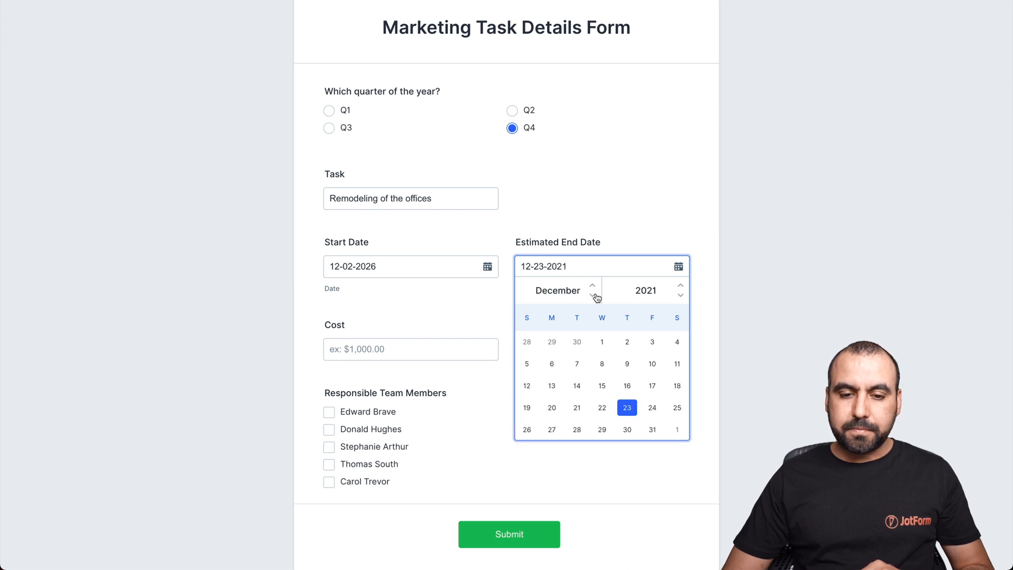
{"action": "left_click", "coordinate": [626, 363]}
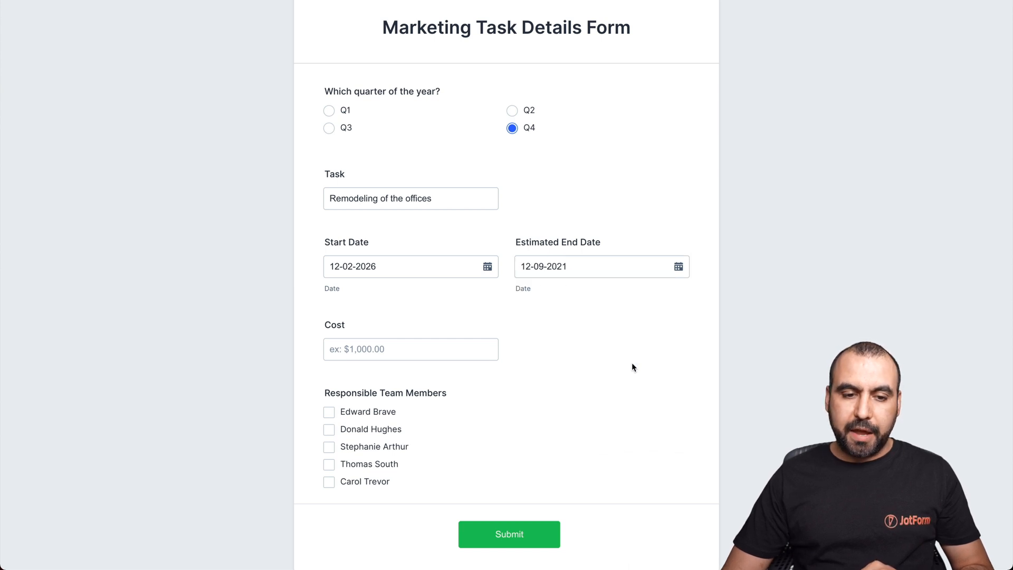
{"action": "mouse_move", "coordinate": [463, 378]}
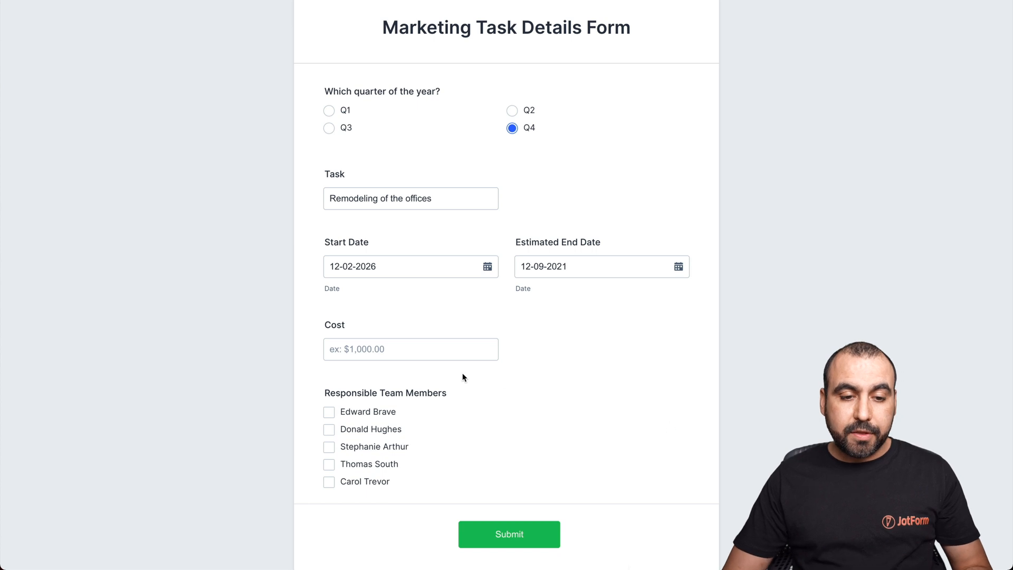
Enter the $12,000 cost, assign the team members and submit the task
{"action": "type", "text": "$12,000"}
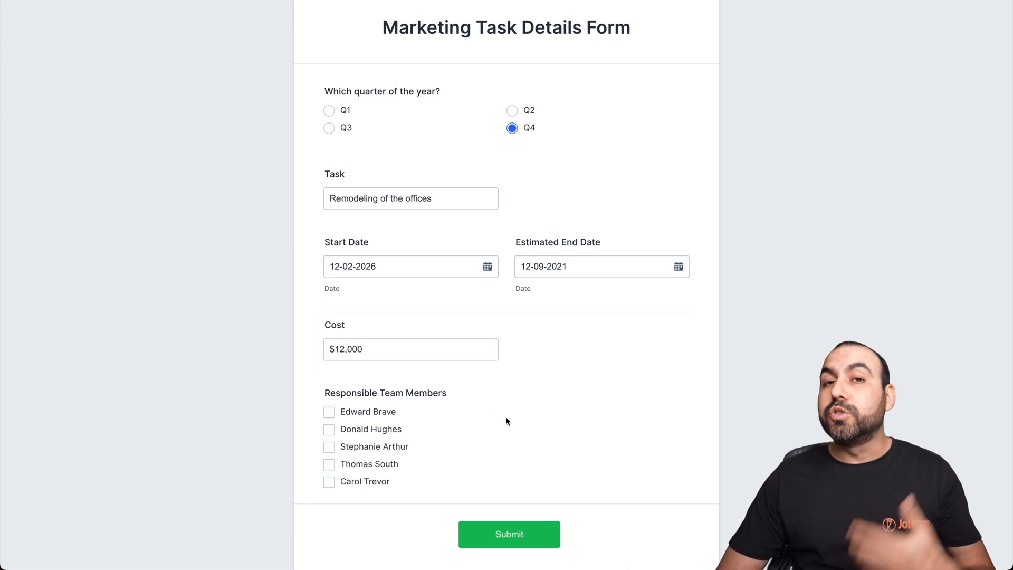
{"action": "left_click", "coordinate": [329, 411]}
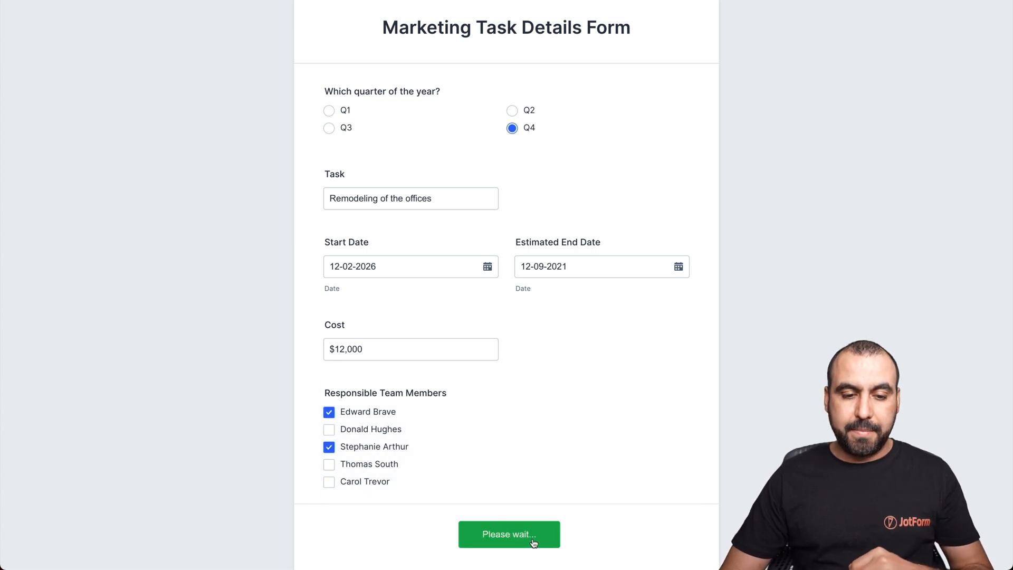
{"action": "left_click", "coordinate": [509, 534]}
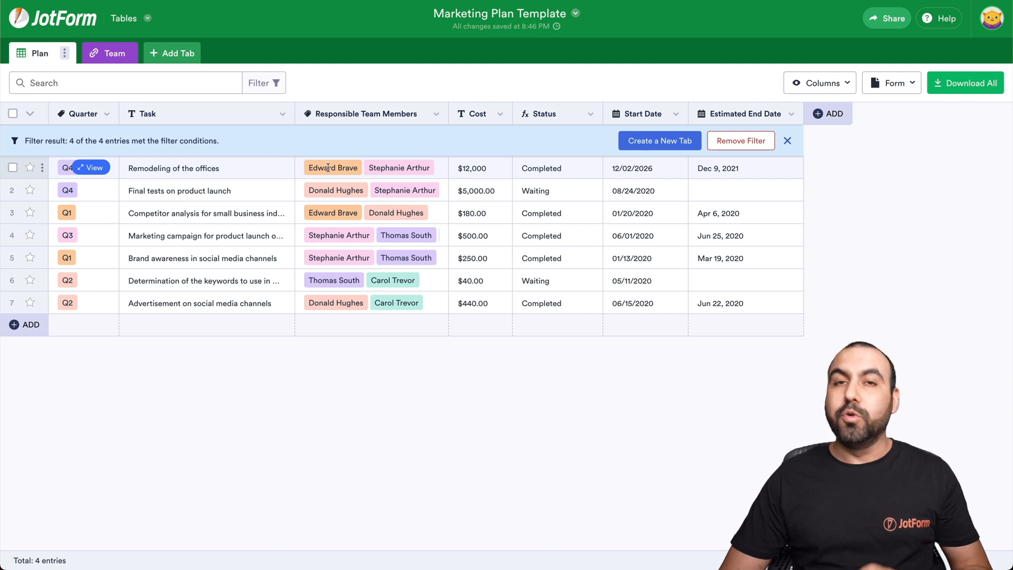
{"action": "mouse_move", "coordinate": [472, 178]}
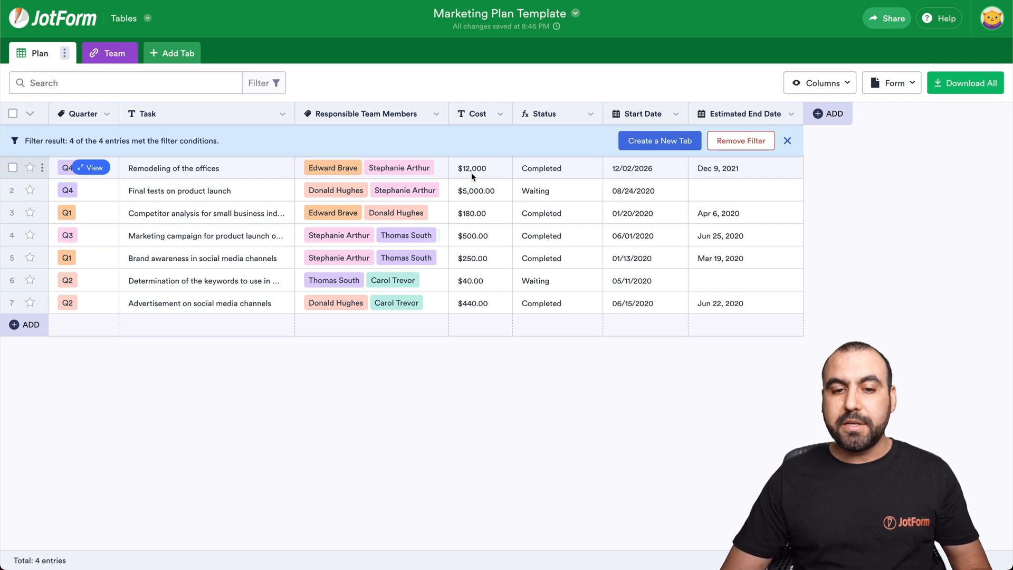
{"action": "mouse_move", "coordinate": [762, 169]}
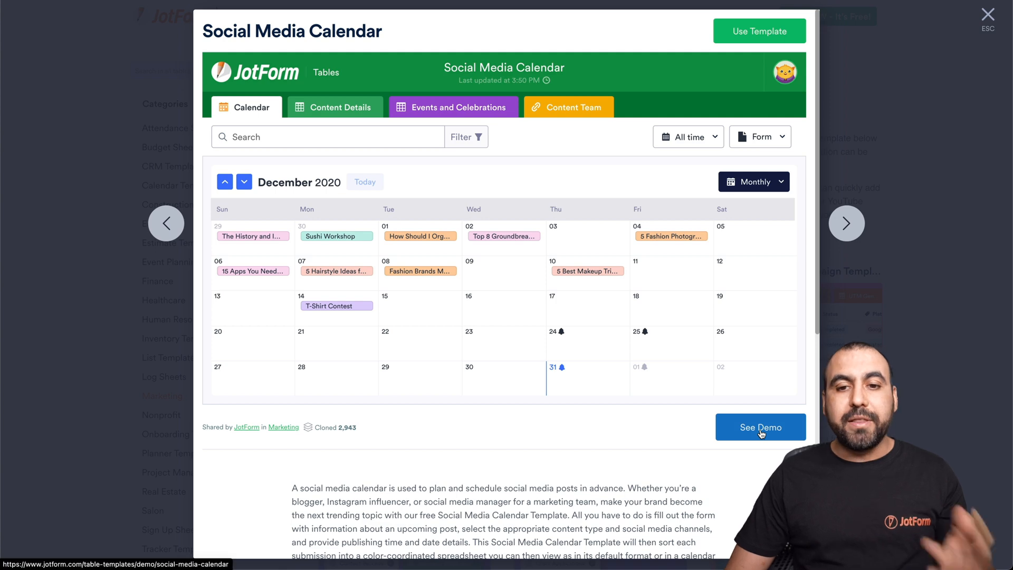
Create the Social Media Calendar copy, browse Content Team and Events tables, then its July 2021 calendar
{"action": "left_click", "coordinate": [760, 427]}
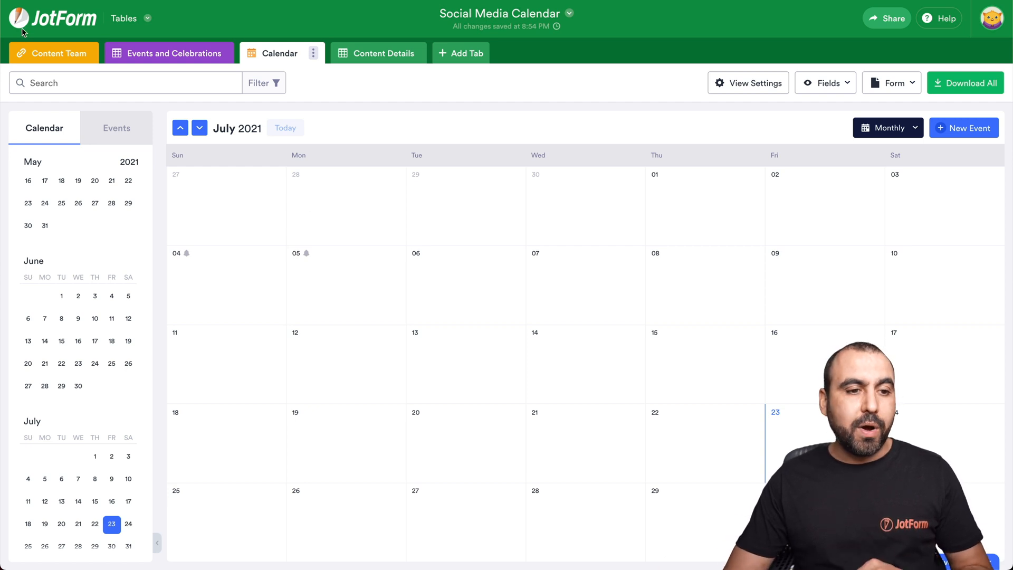
{"action": "left_click", "coordinate": [54, 53]}
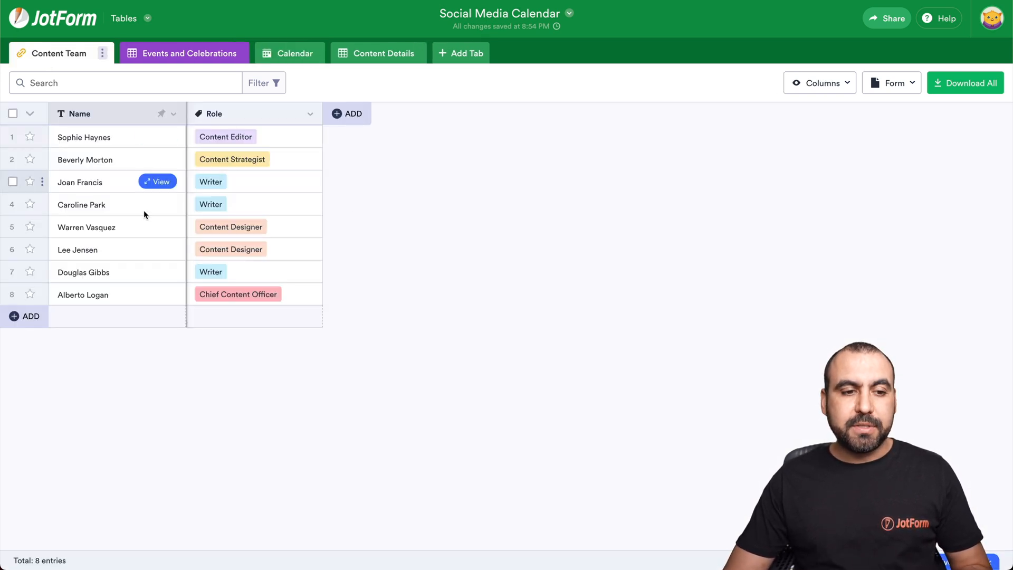
{"action": "mouse_move", "coordinate": [272, 263]}
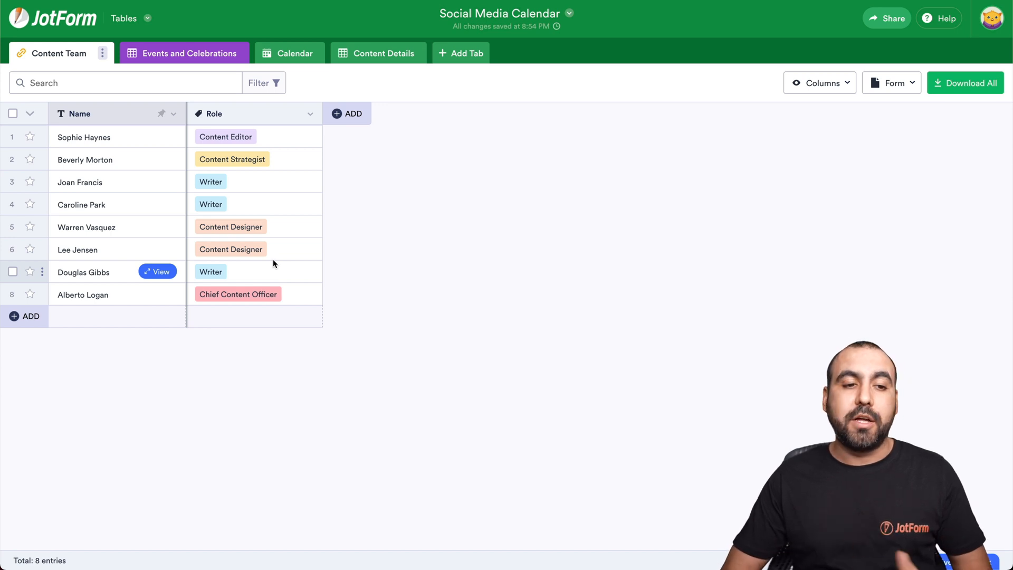
{"action": "left_click", "coordinate": [183, 53]}
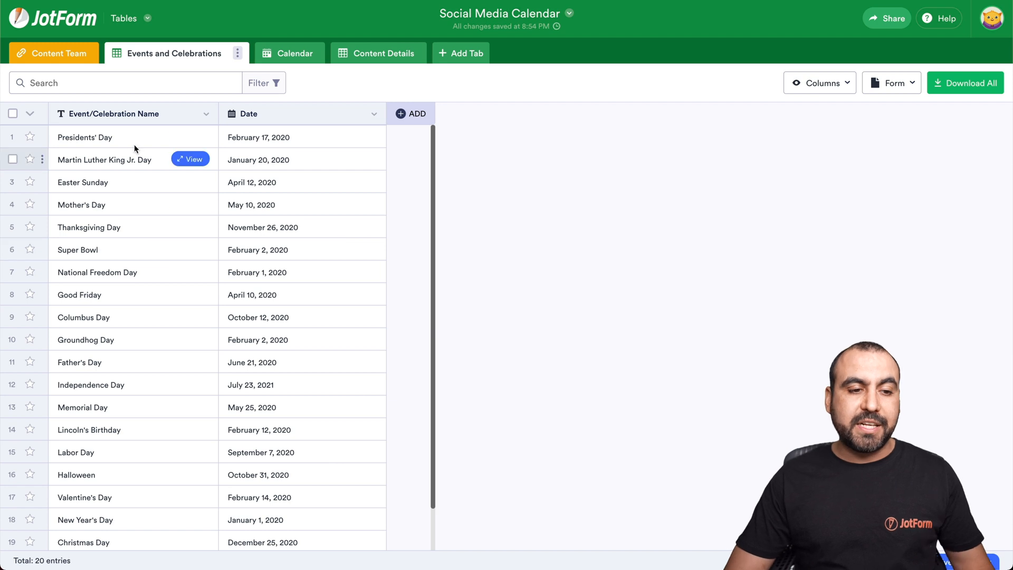
{"action": "mouse_move", "coordinate": [137, 171]}
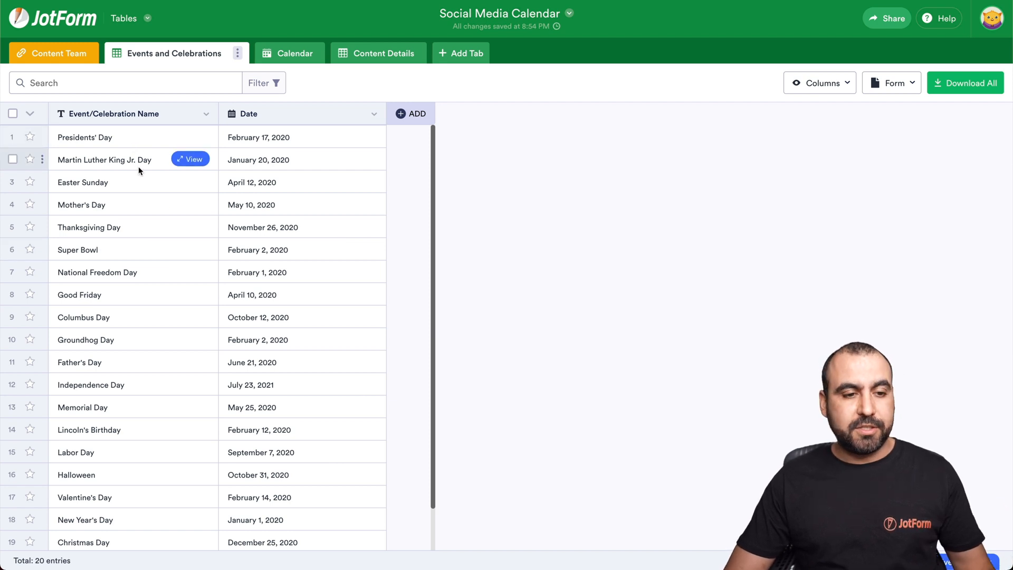
{"action": "mouse_move", "coordinate": [126, 208]}
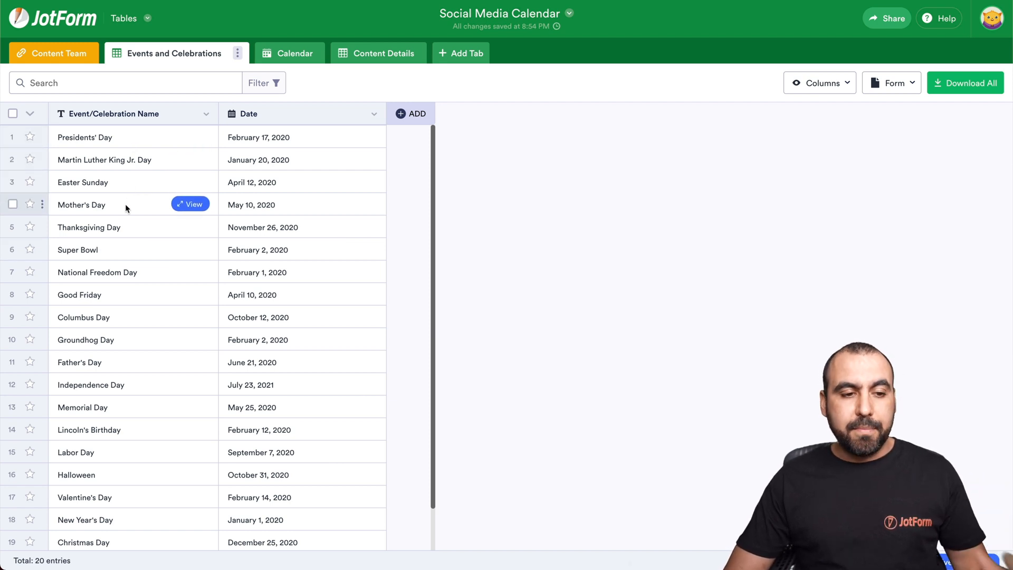
{"action": "mouse_move", "coordinate": [174, 272]}
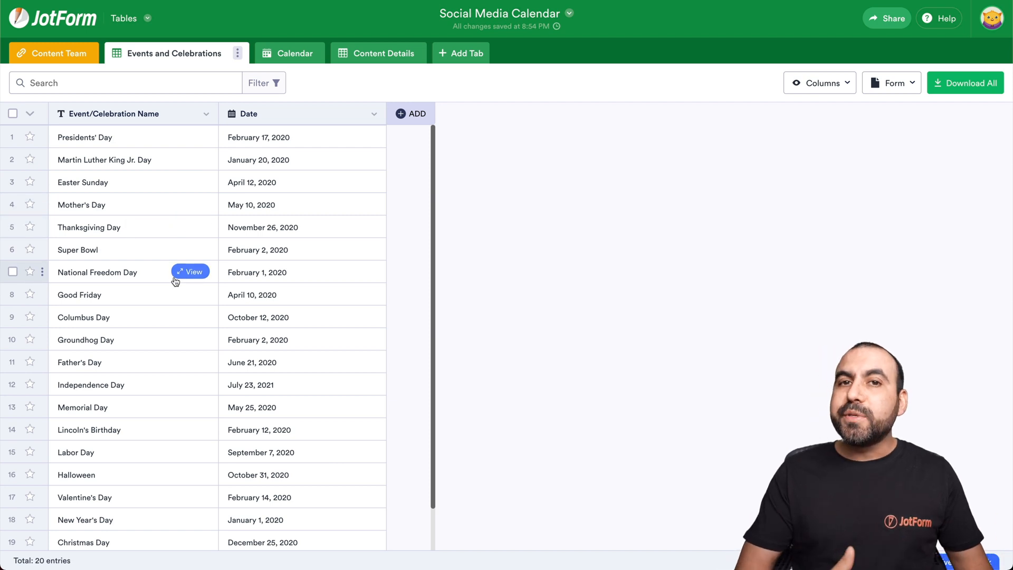
{"action": "mouse_move", "coordinate": [165, 31]}
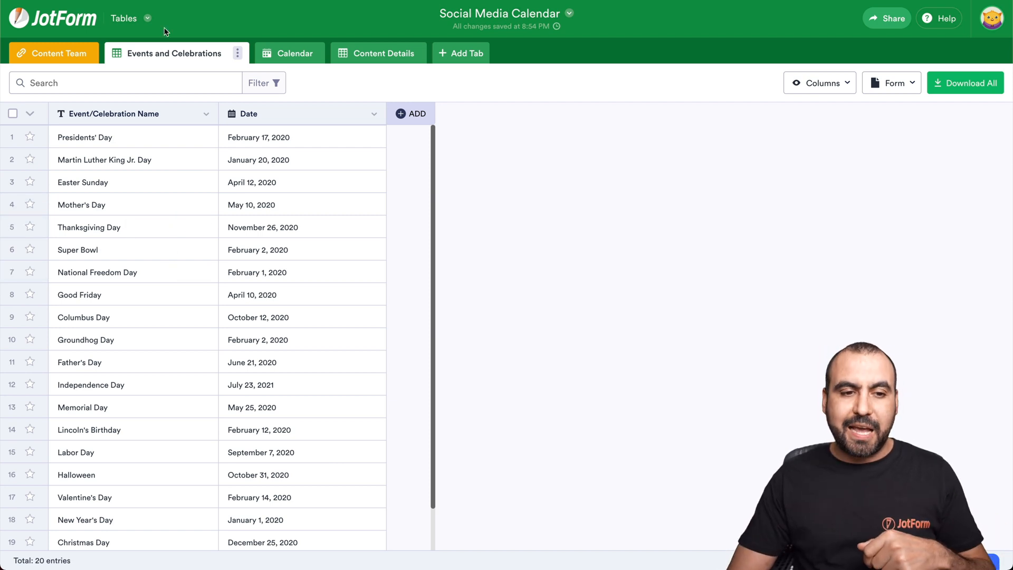
{"action": "left_click", "coordinate": [282, 52]}
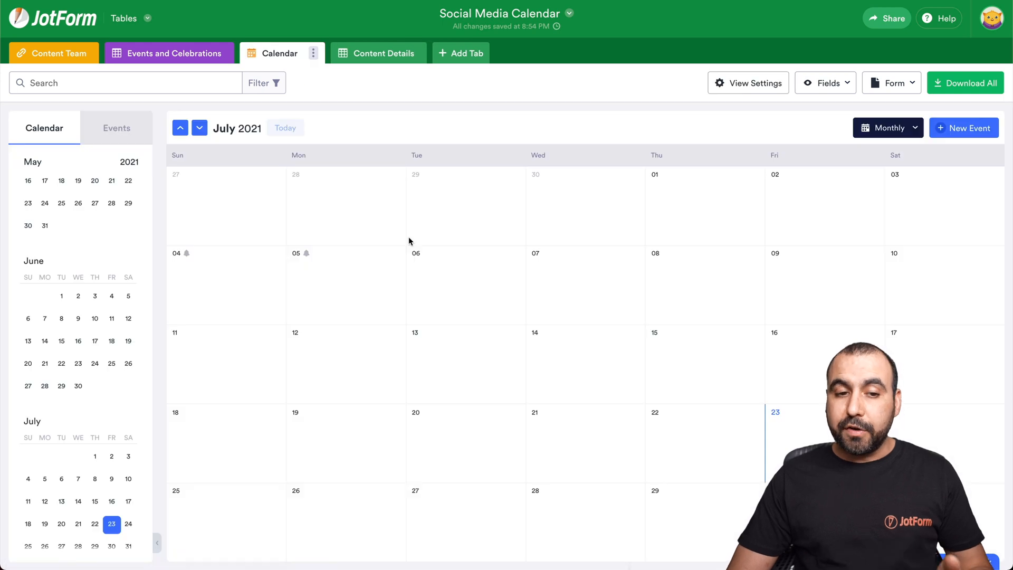
Review the Content Details sheet's ten posts, scrolling from channels and publish dates through to status
{"action": "left_click", "coordinate": [371, 53]}
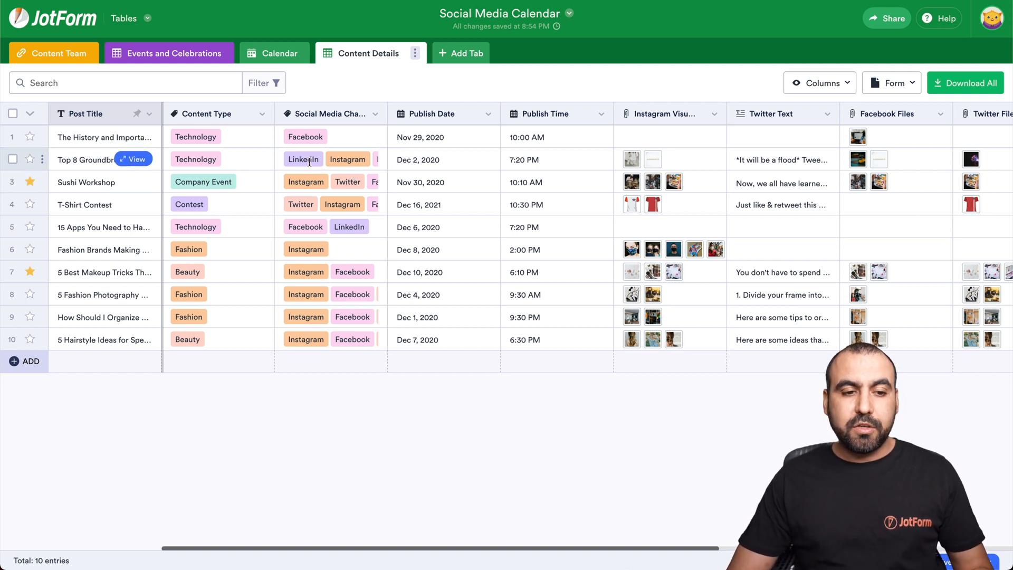
{"action": "left_click", "coordinate": [329, 136]}
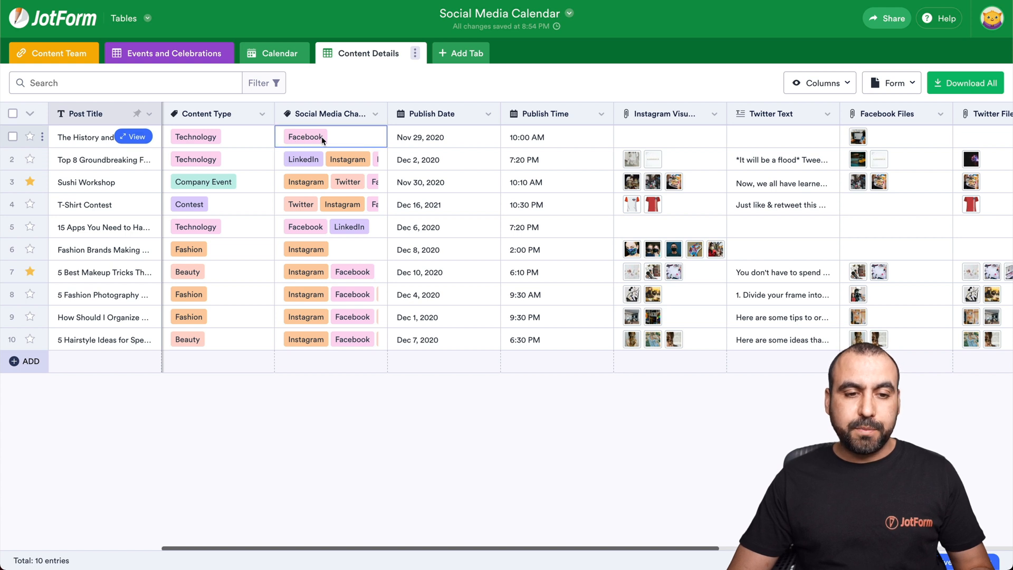
{"action": "left_click", "coordinate": [12, 136]}
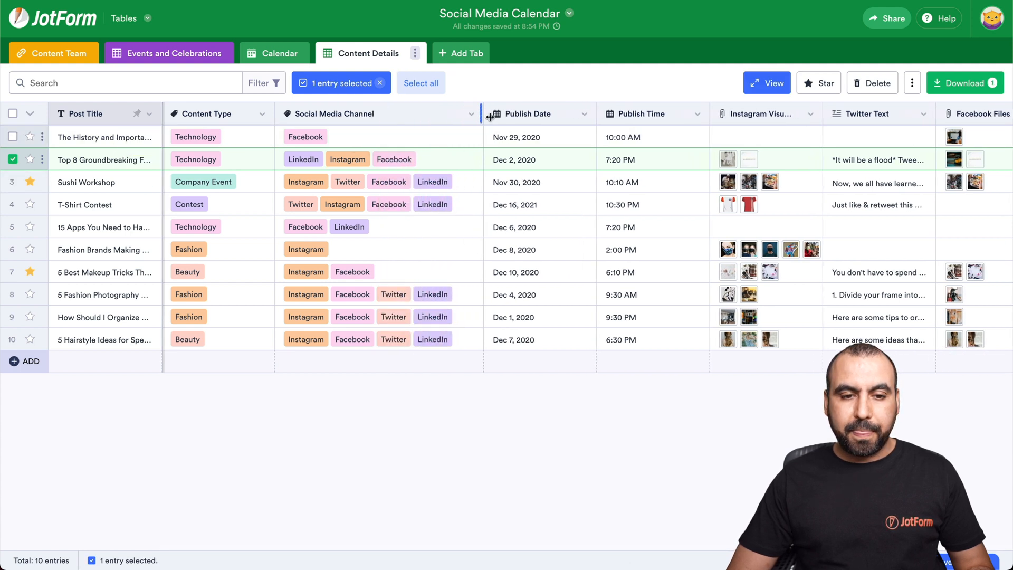
{"action": "scroll", "scroll_direction": "right", "scroll_amount": 3}
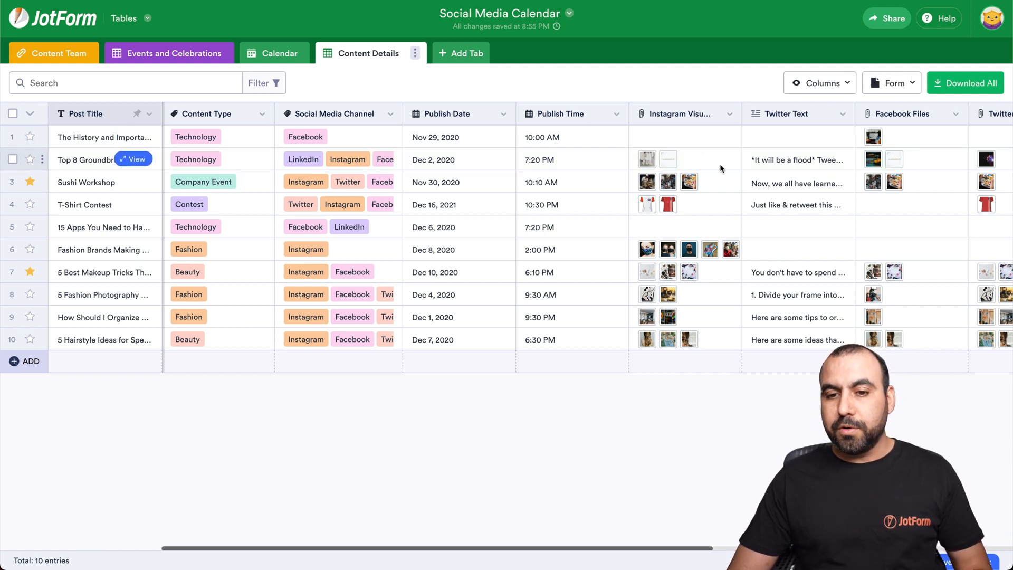
{"action": "scroll", "scroll_direction": "right", "scroll_amount": 3}
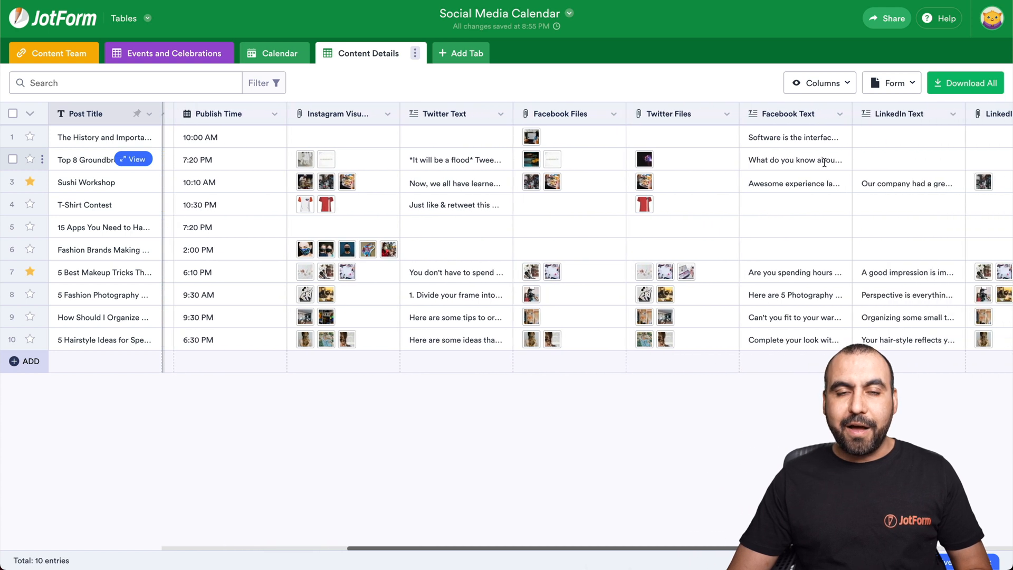
{"action": "scroll", "scroll_direction": "right", "scroll_amount": 3}
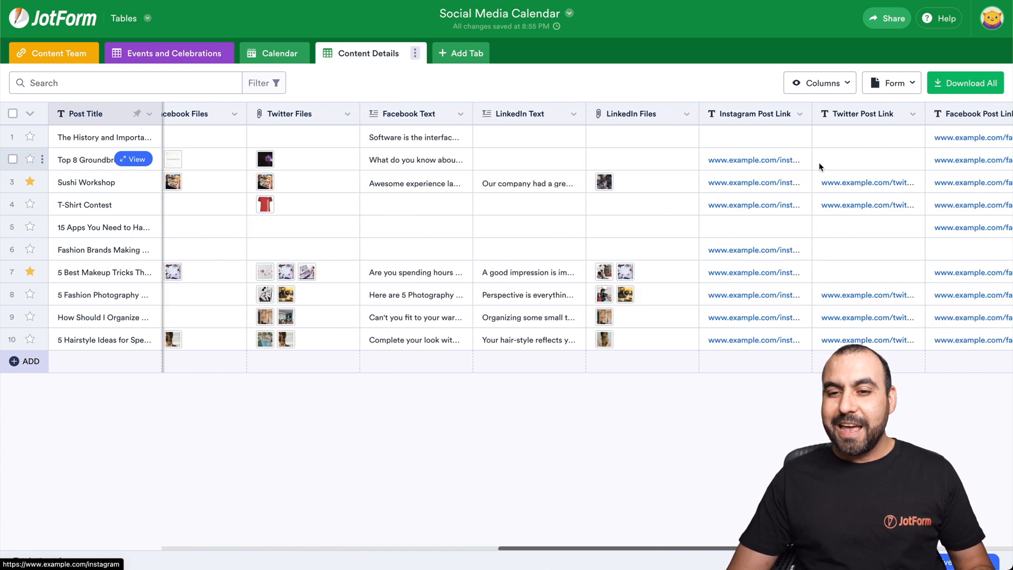
{"action": "scroll", "scroll_direction": "right", "scroll_amount": 3}
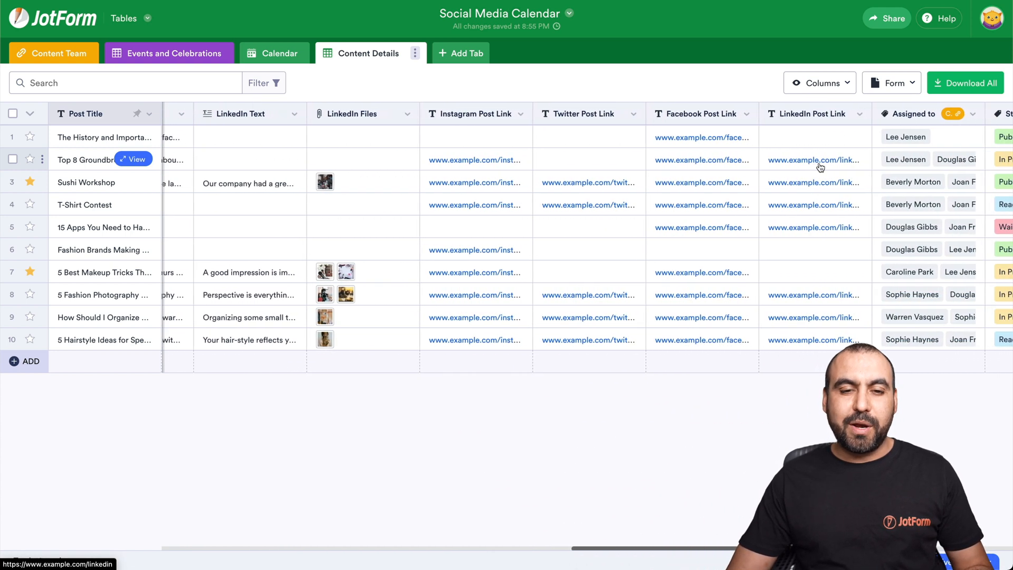
{"action": "scroll", "scroll_direction": "right", "scroll_amount": 3}
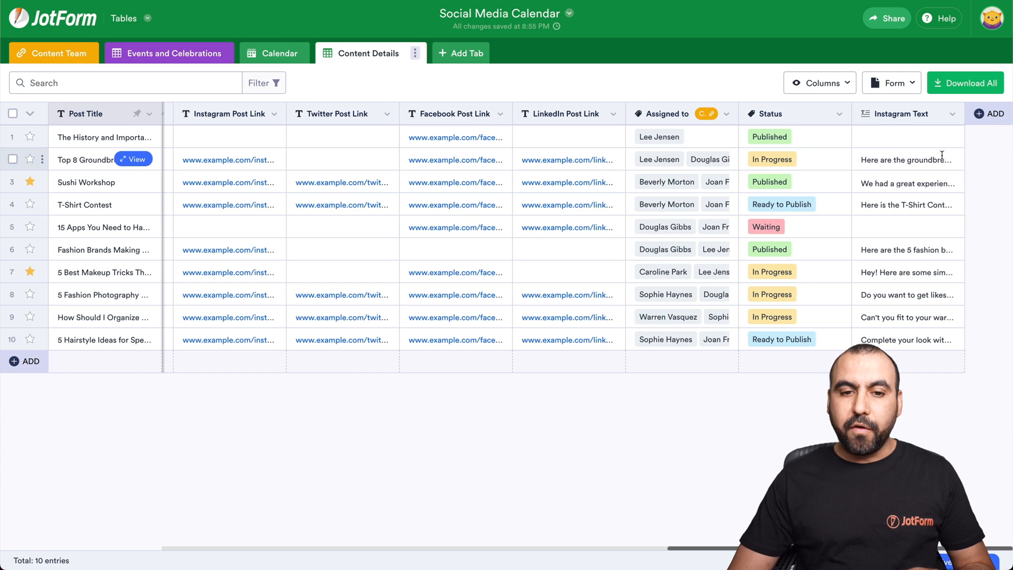
{"action": "scroll", "scroll_direction": "right", "scroll_amount": 3}
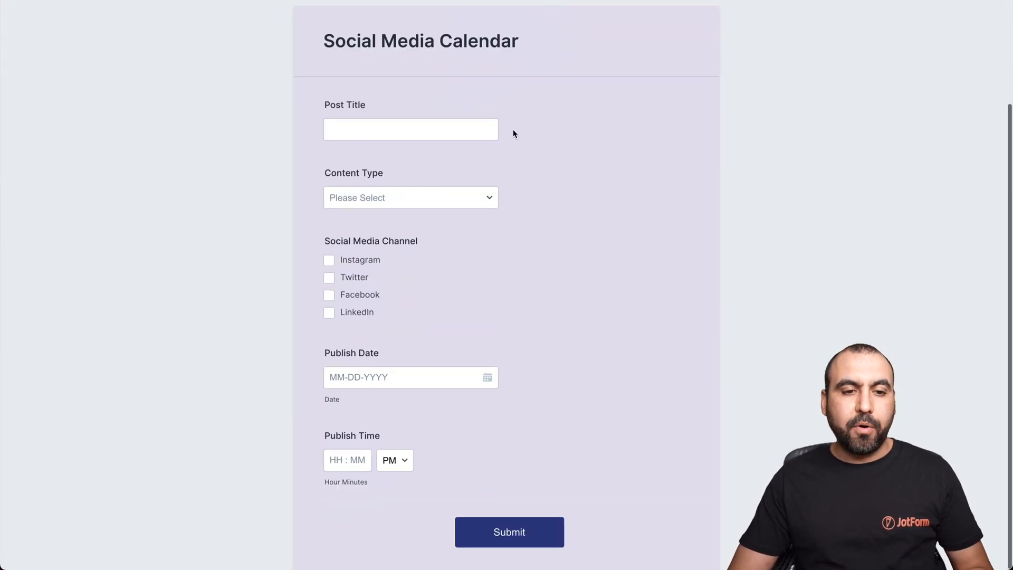
Enter the post '5 Mayo' as a Holiday for all four social media channels
{"action": "left_click", "coordinate": [410, 129]}
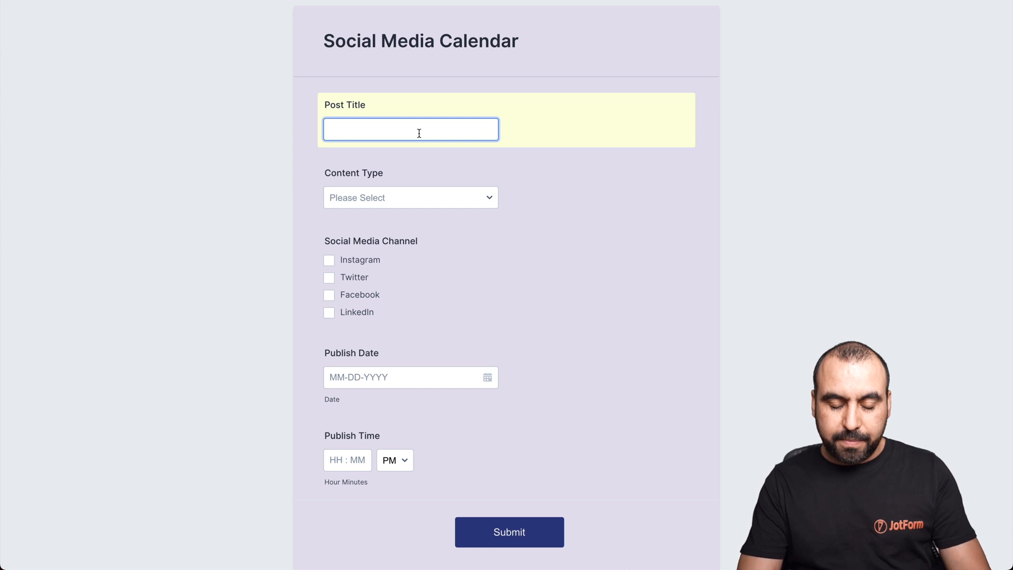
{"action": "type", "text": "5"}
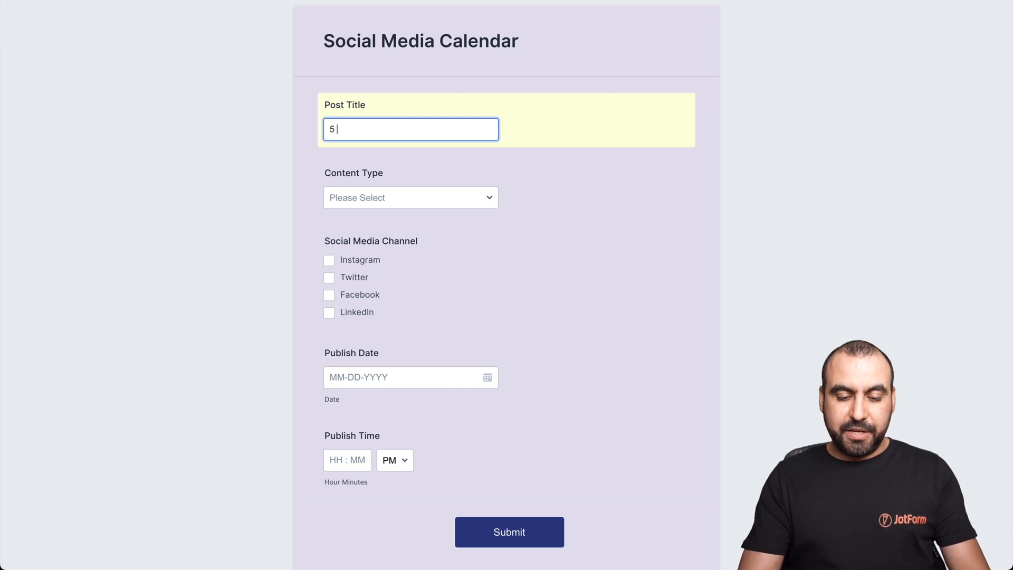
{"action": "type", "text": "Mayo"}
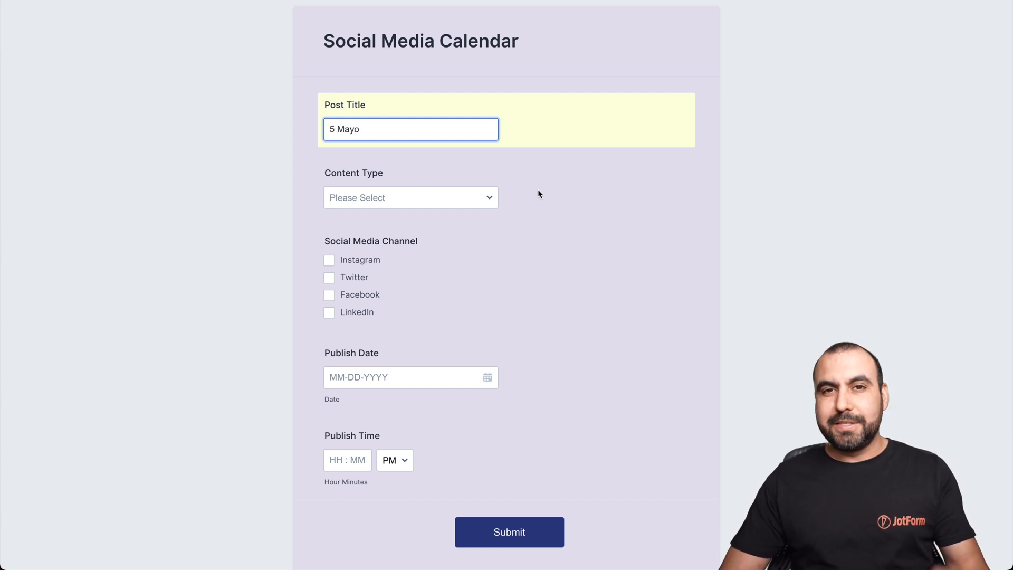
{"action": "left_click", "coordinate": [411, 198]}
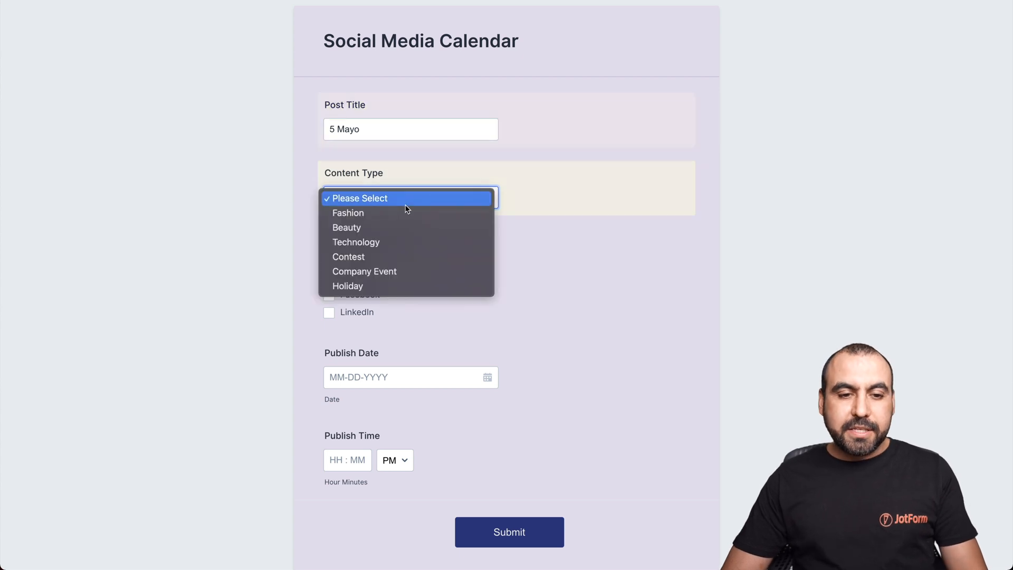
{"action": "mouse_move", "coordinate": [420, 271]}
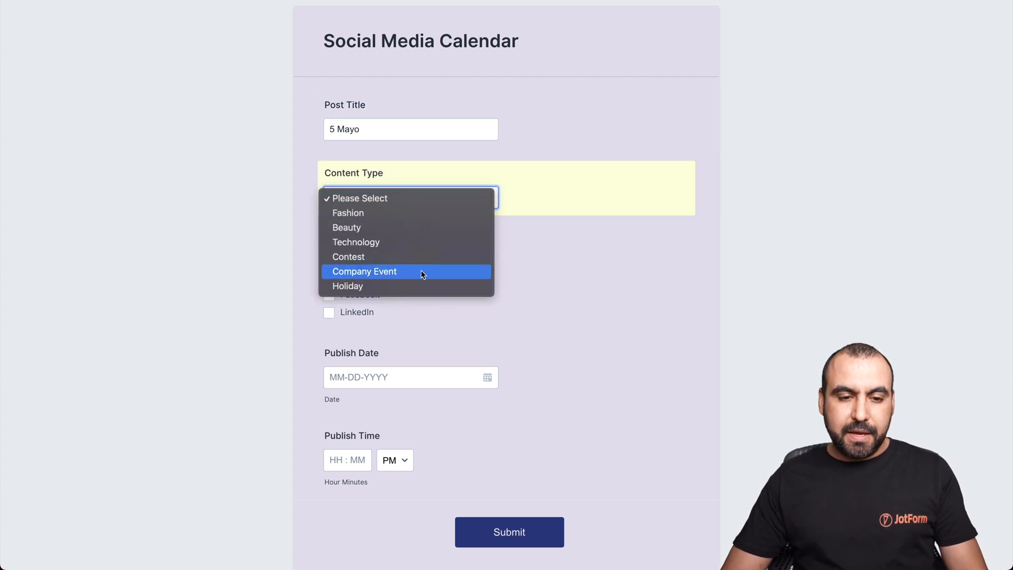
{"action": "left_click", "coordinate": [348, 286]}
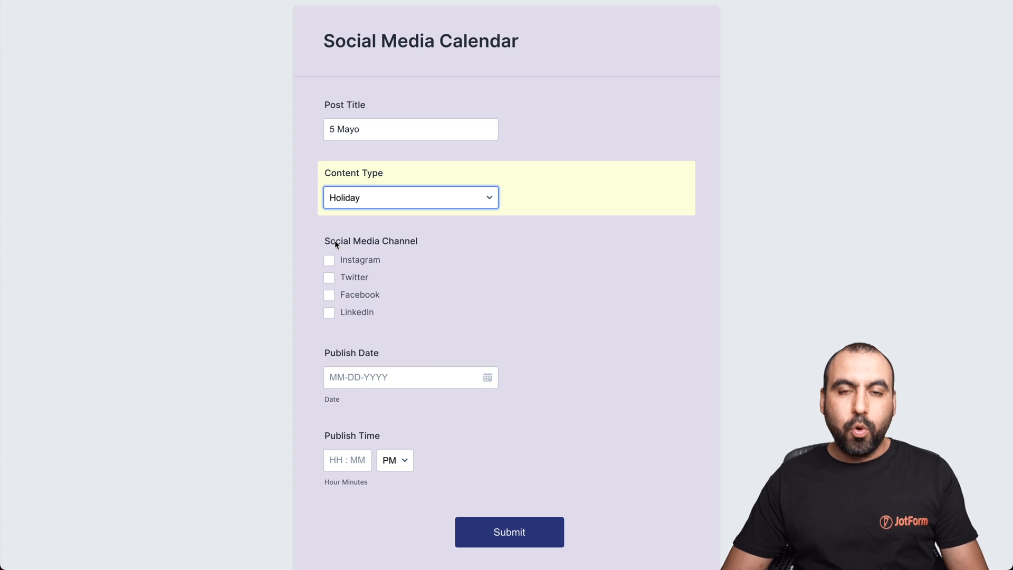
{"action": "left_click", "coordinate": [329, 260]}
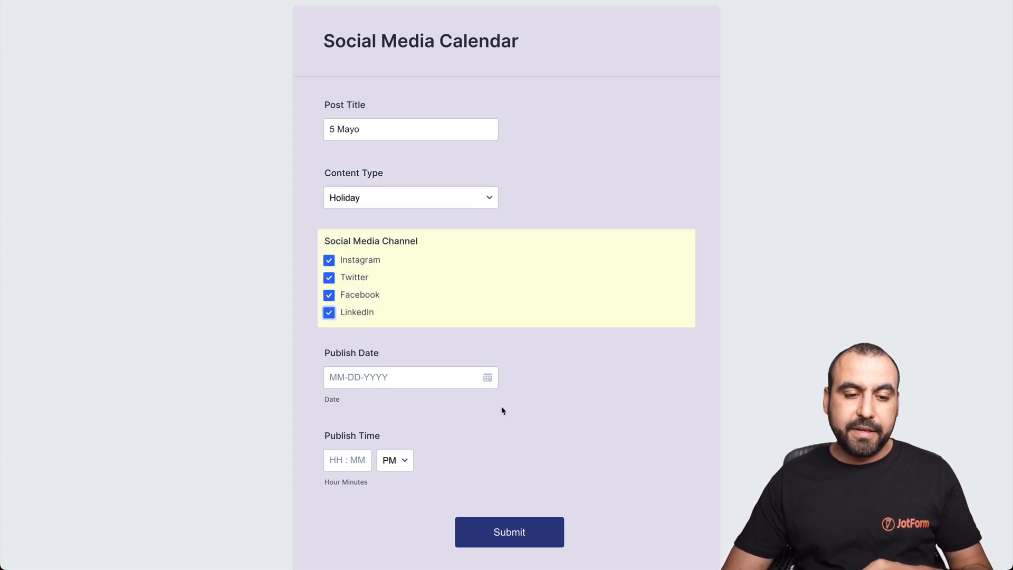
Set the publish date 05-05-2021 at 05:00 PM and submit the post
{"action": "left_click", "coordinate": [411, 377]}
{"action": "type", "text": "05-05-2021"}
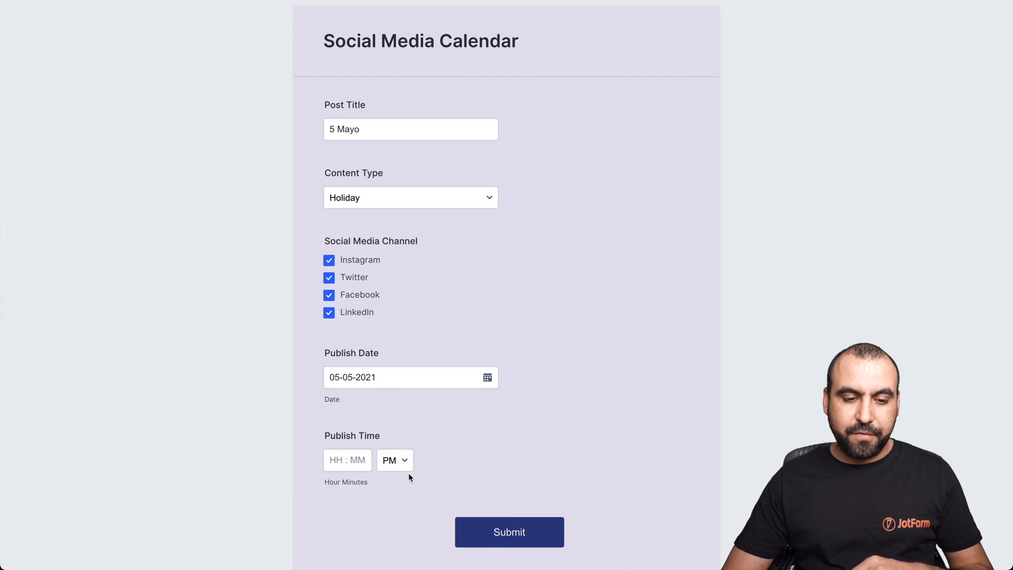
{"action": "left_click", "coordinate": [347, 461]}
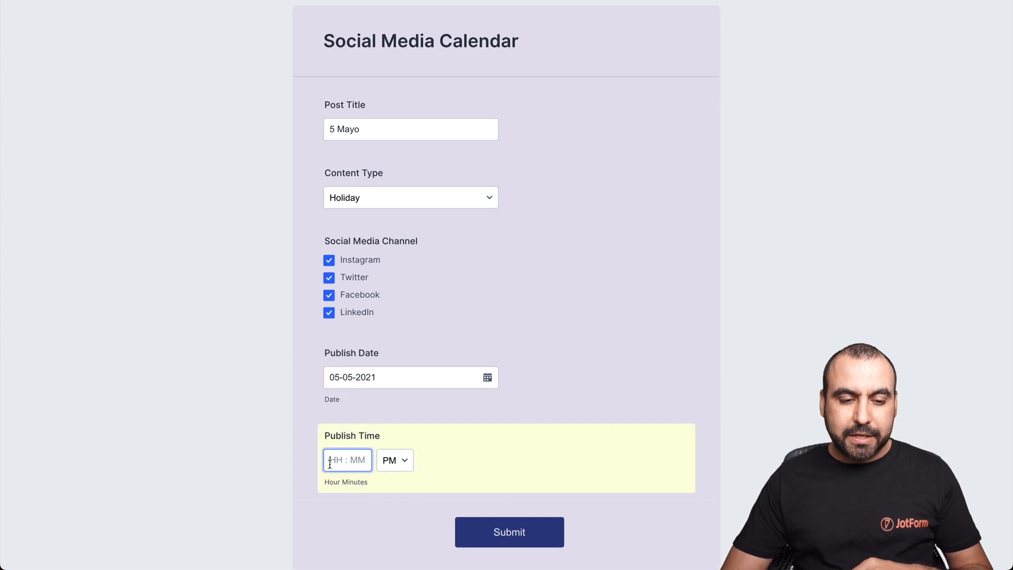
{"action": "type", "text": "0"}
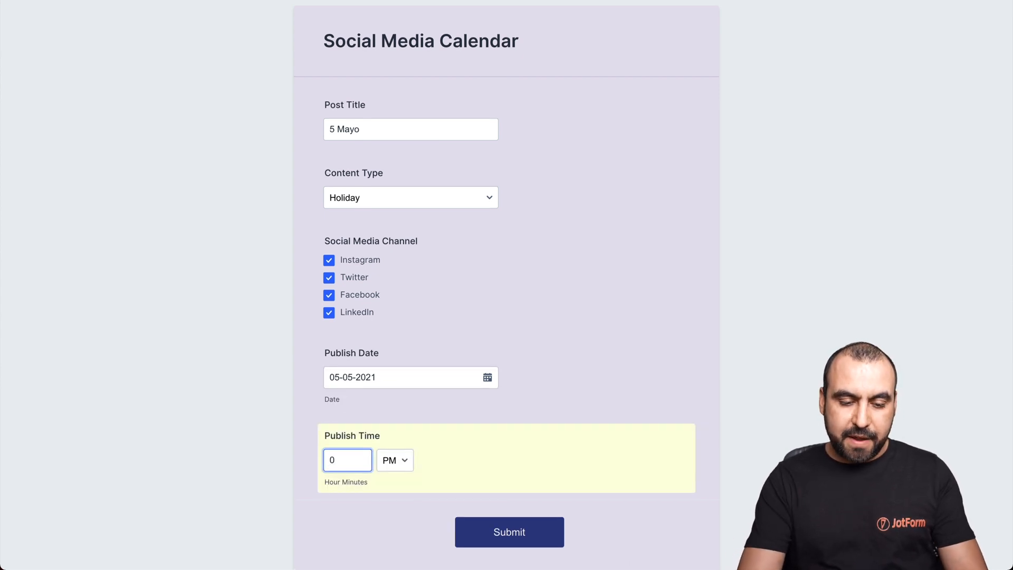
{"action": "type", "text": "05:00"}
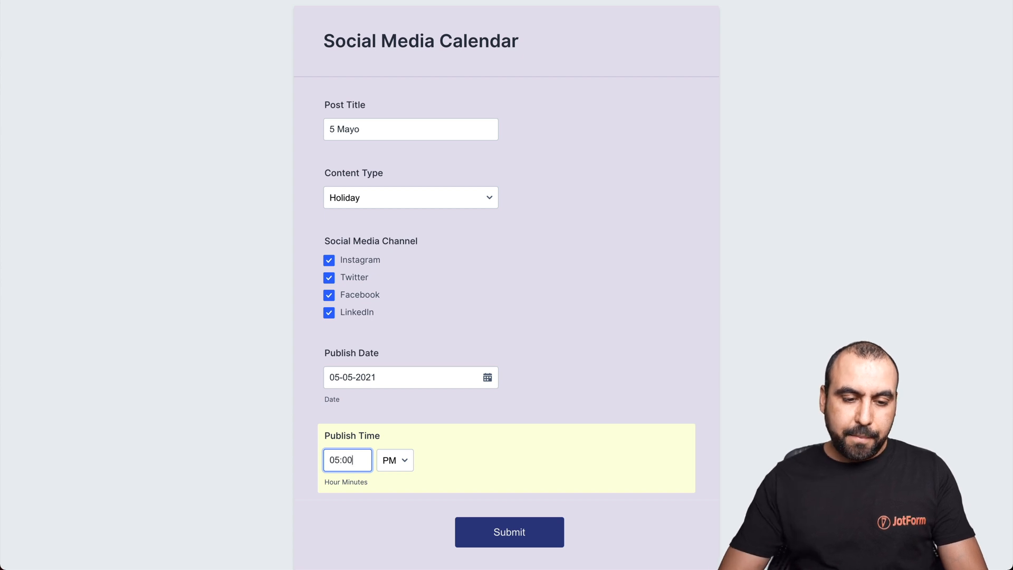
{"action": "left_click", "coordinate": [509, 532]}
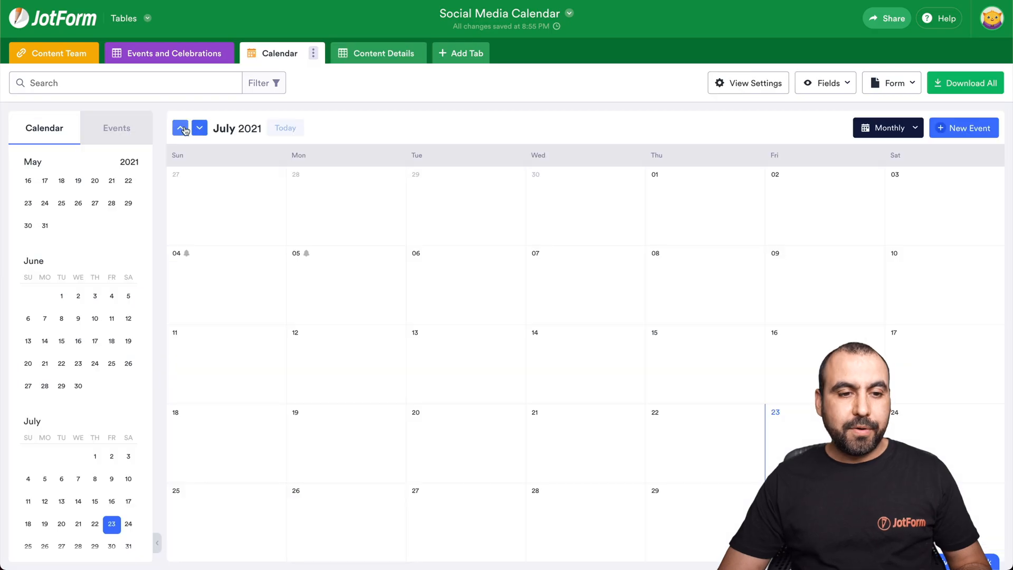
Step the calendar back to May 2021, where 5 Mayo appears on the 5th
{"action": "left_click", "coordinate": [180, 127]}
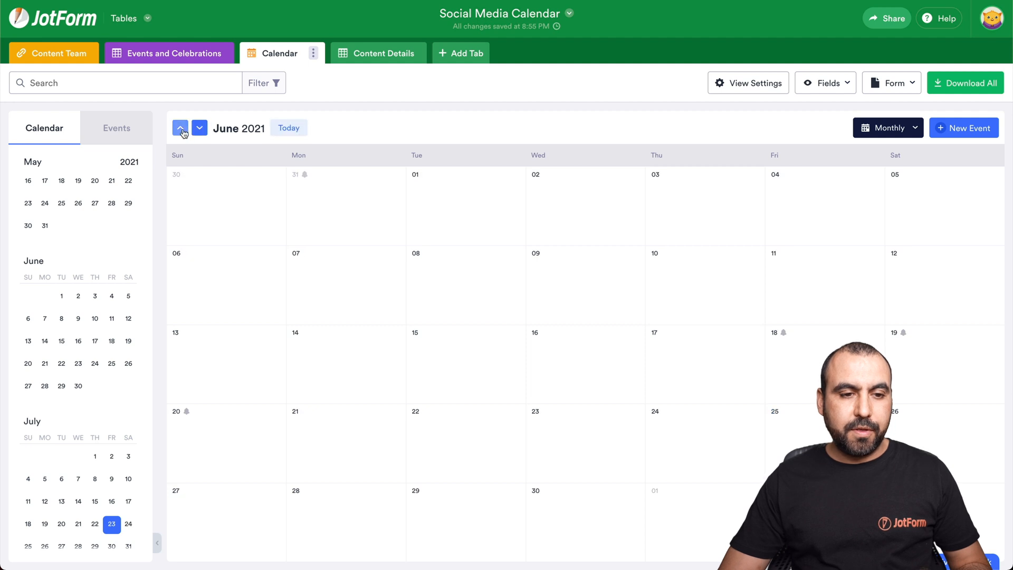
{"action": "left_click", "coordinate": [181, 128]}
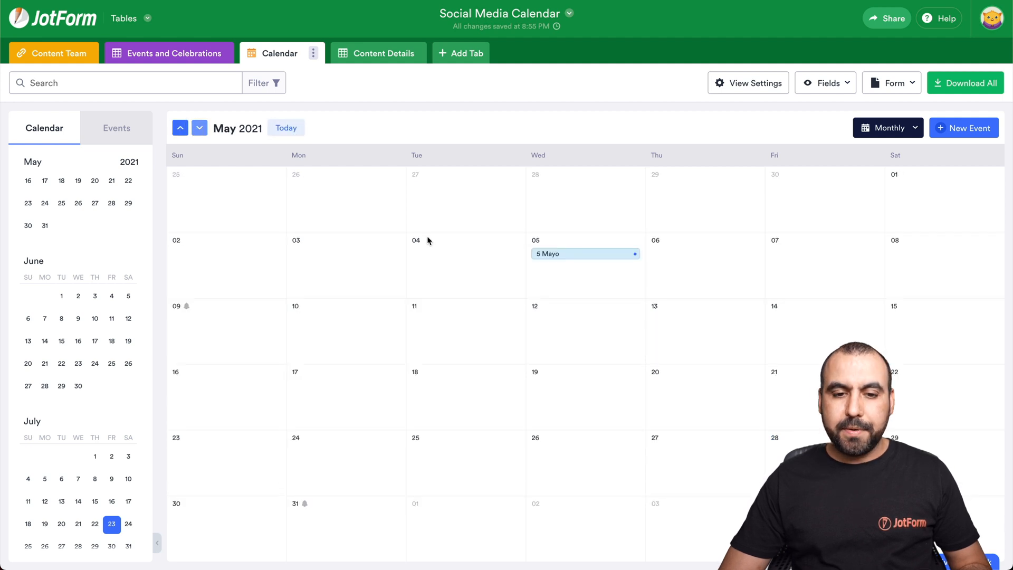
{"action": "mouse_move", "coordinate": [585, 253]}
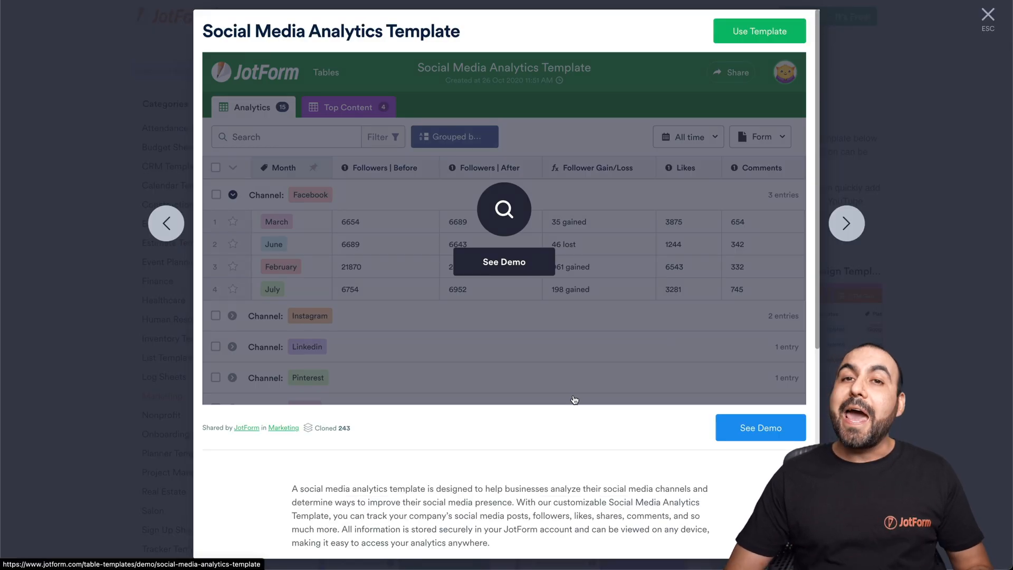
Create a table copy from the Social Media Analytics Template
{"action": "left_click", "coordinate": [759, 31]}
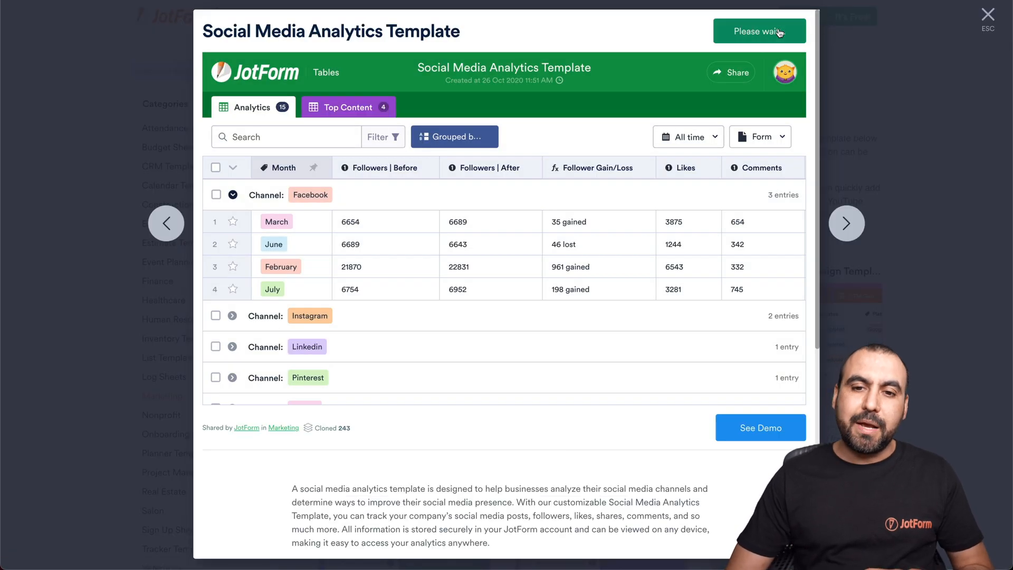
{"action": "left_click", "coordinate": [759, 31]}
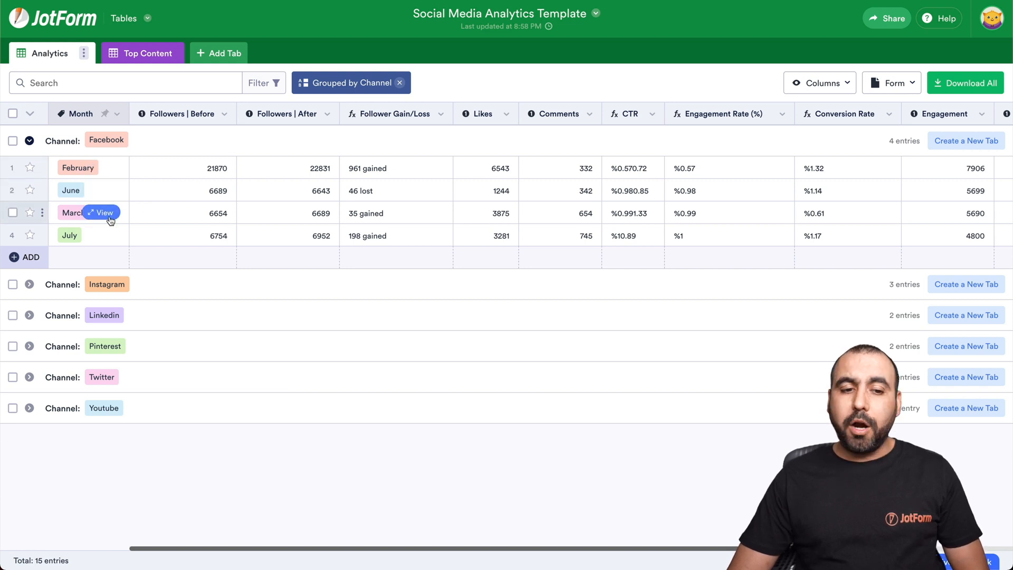
{"action": "mouse_move", "coordinate": [185, 216]}
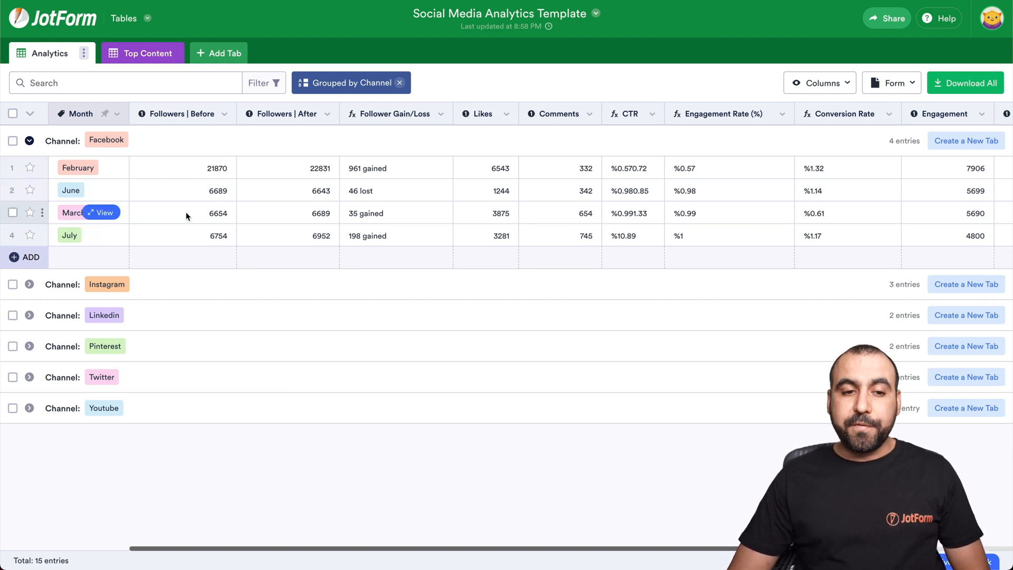
{"action": "mouse_move", "coordinate": [402, 132]}
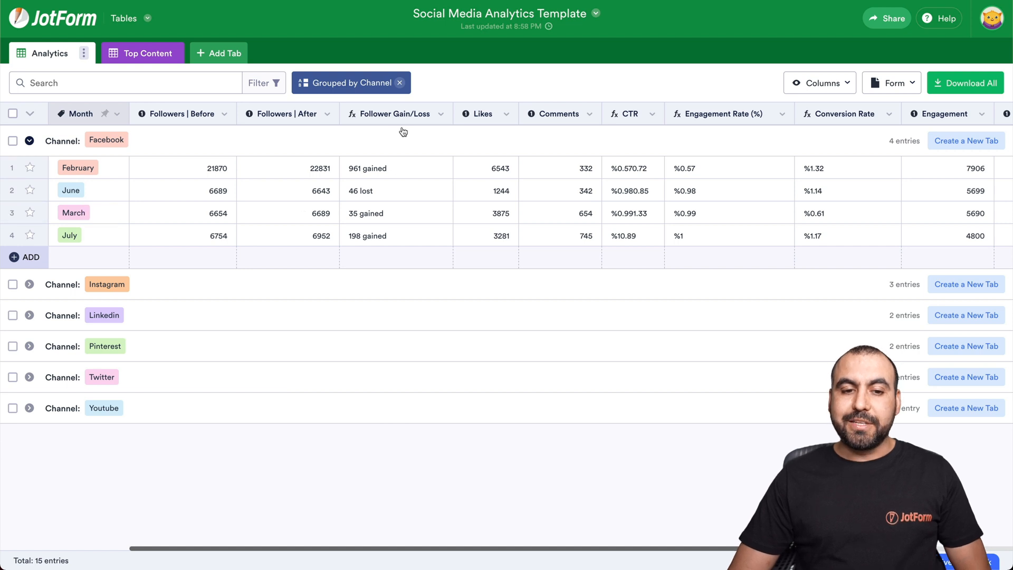
{"action": "mouse_move", "coordinate": [553, 130]}
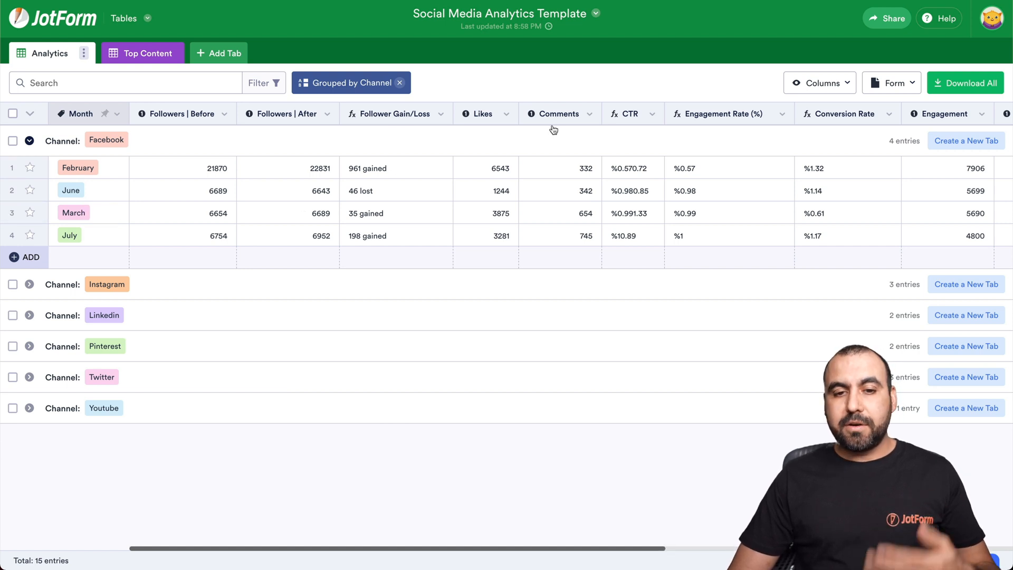
{"action": "mouse_move", "coordinate": [640, 136]}
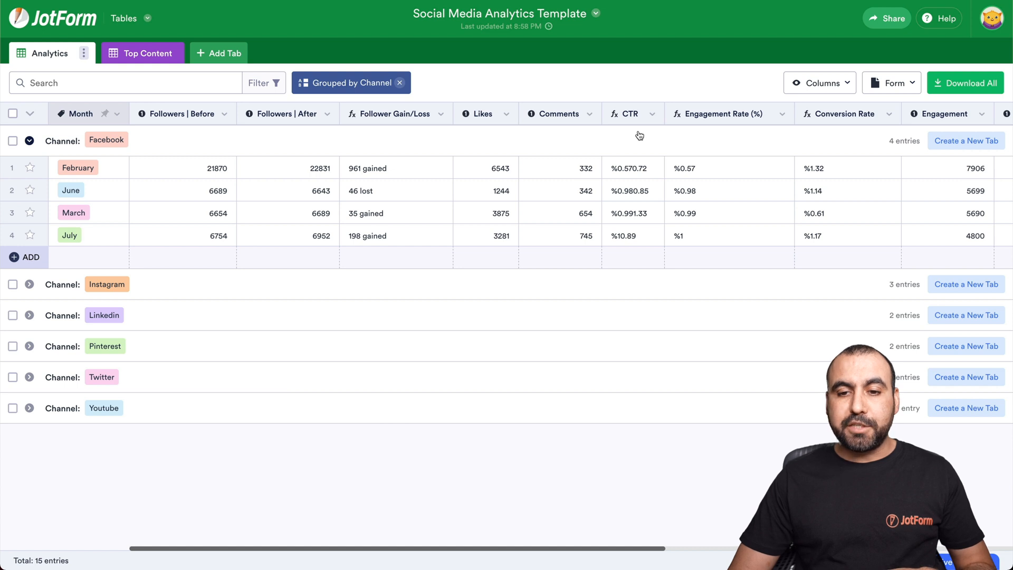
{"action": "scroll", "scroll_direction": "right", "scroll_amount": 3}
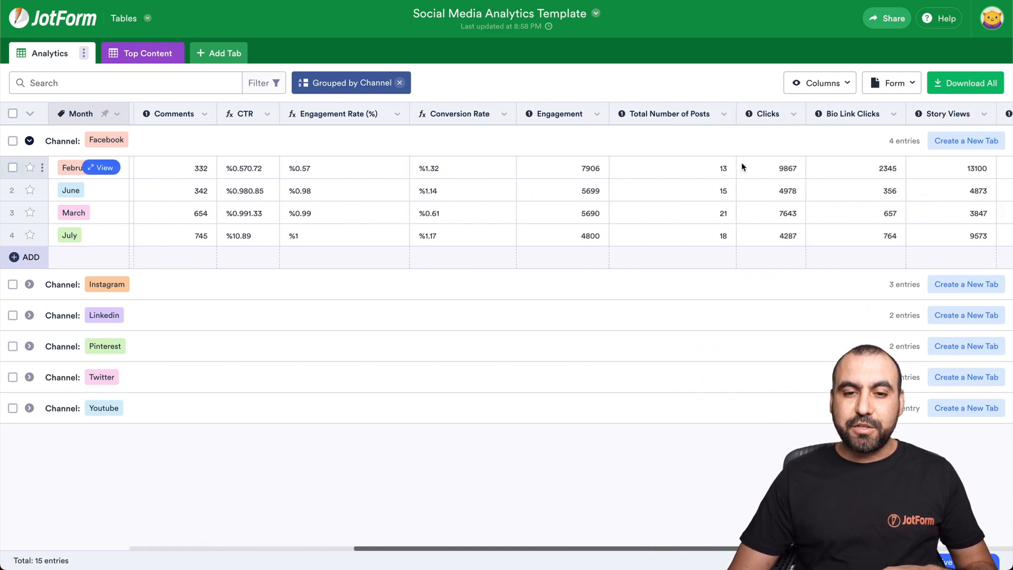
{"action": "scroll", "scroll_direction": "right", "scroll_amount": 3}
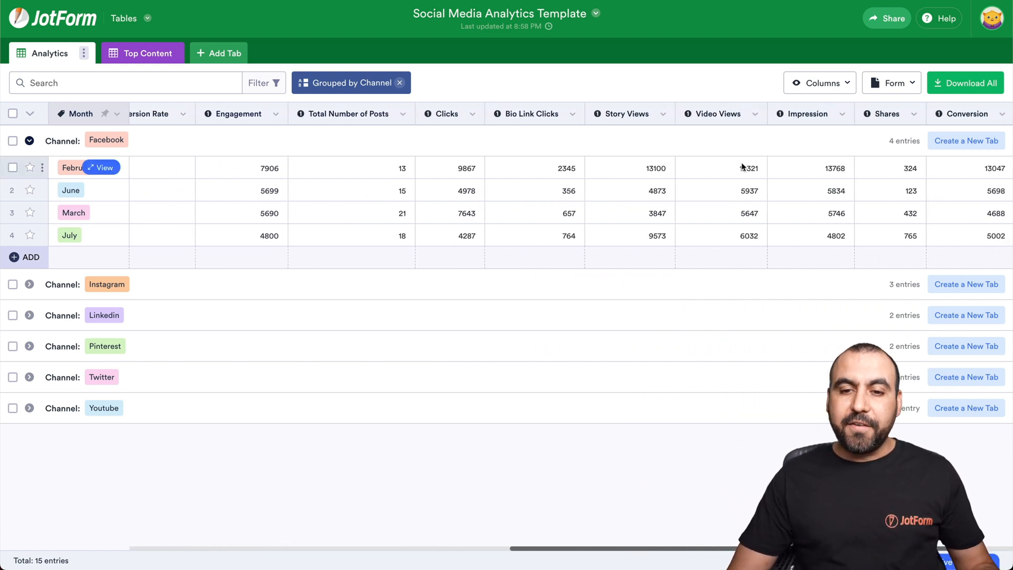
{"action": "scroll", "scroll_direction": "right", "scroll_amount": 3}
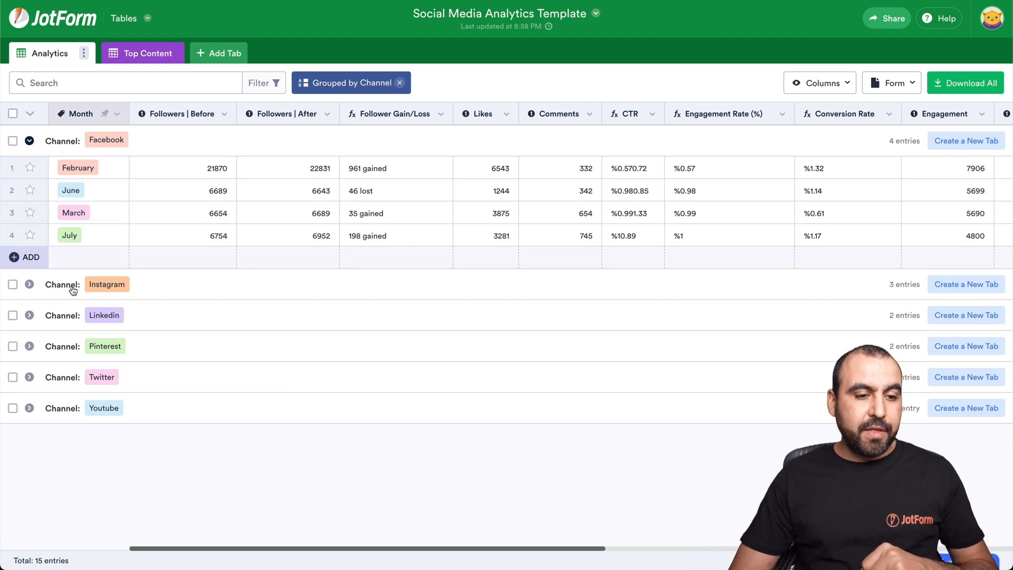
{"action": "mouse_move", "coordinate": [107, 321]}
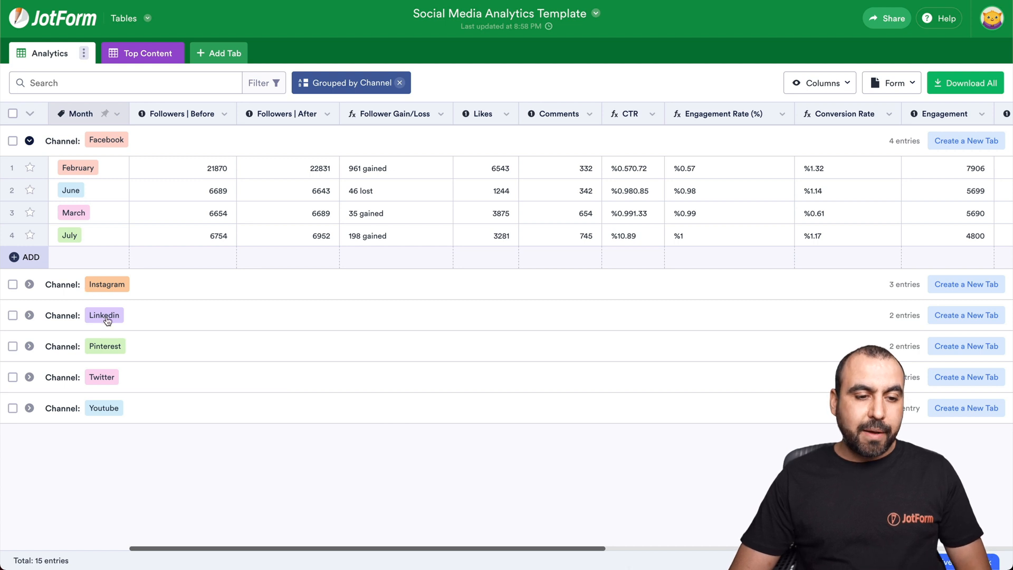
{"action": "mouse_move", "coordinate": [173, 416]}
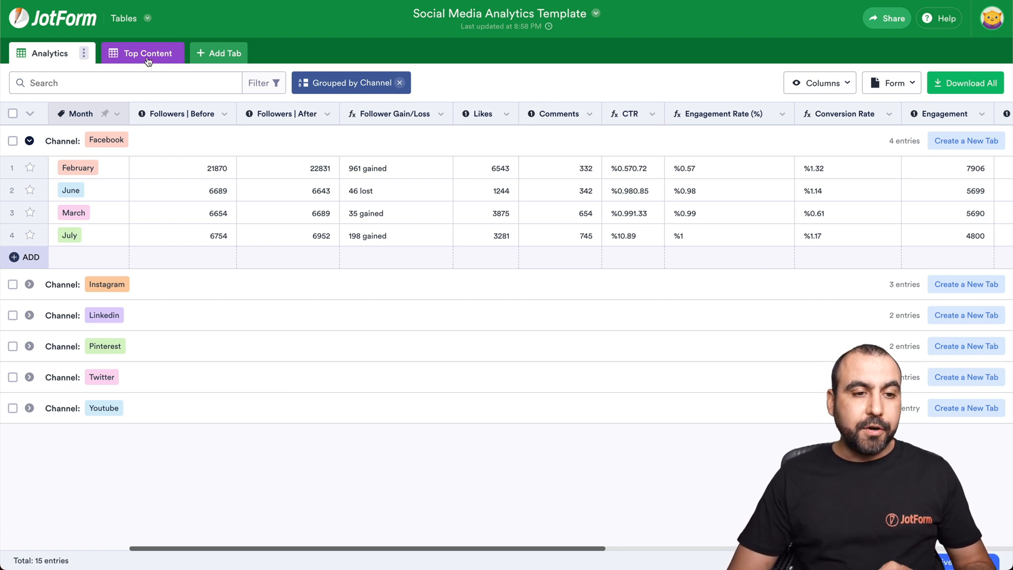
Review the Top Content sheet's four posts and preview its linked submission form
{"action": "left_click", "coordinate": [141, 52]}
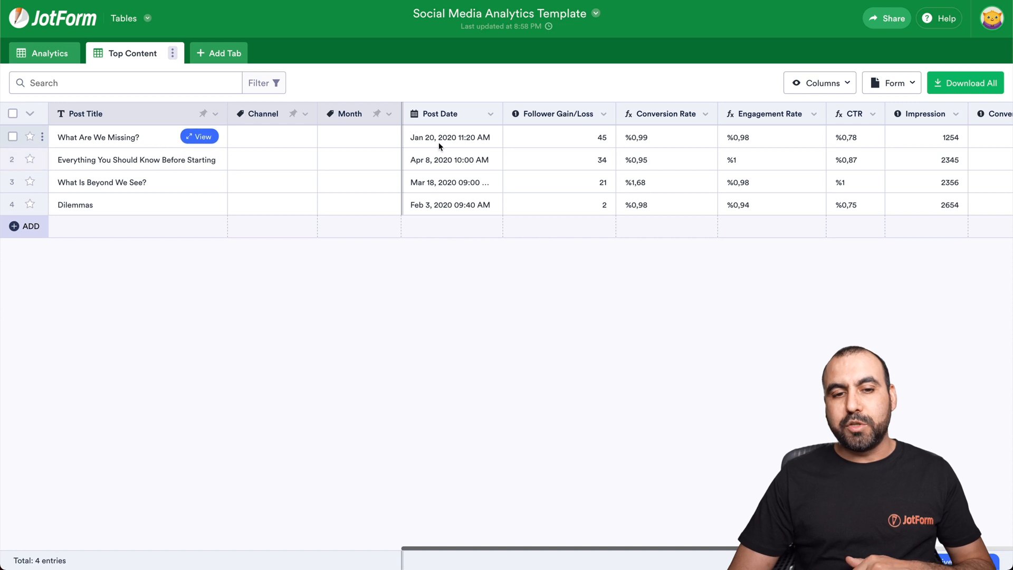
{"action": "mouse_move", "coordinate": [444, 146]}
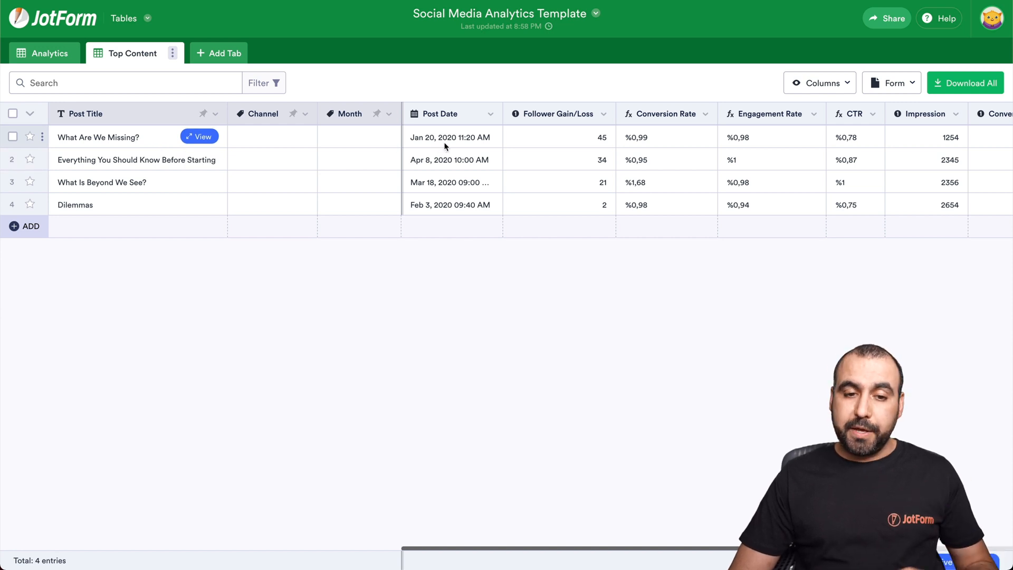
{"action": "mouse_move", "coordinate": [545, 123]}
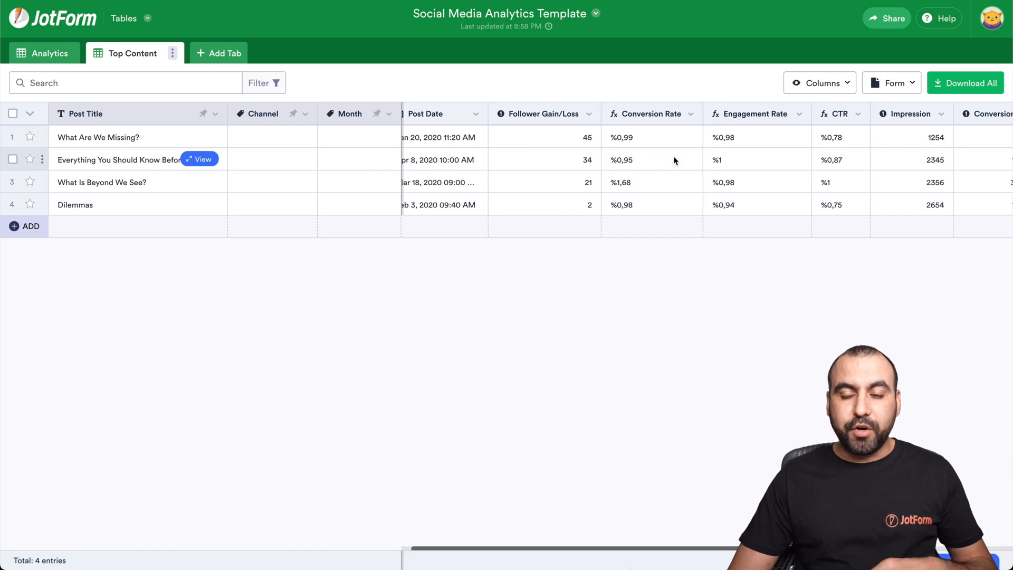
{"action": "scroll", "scroll_direction": "right", "scroll_amount": 3}
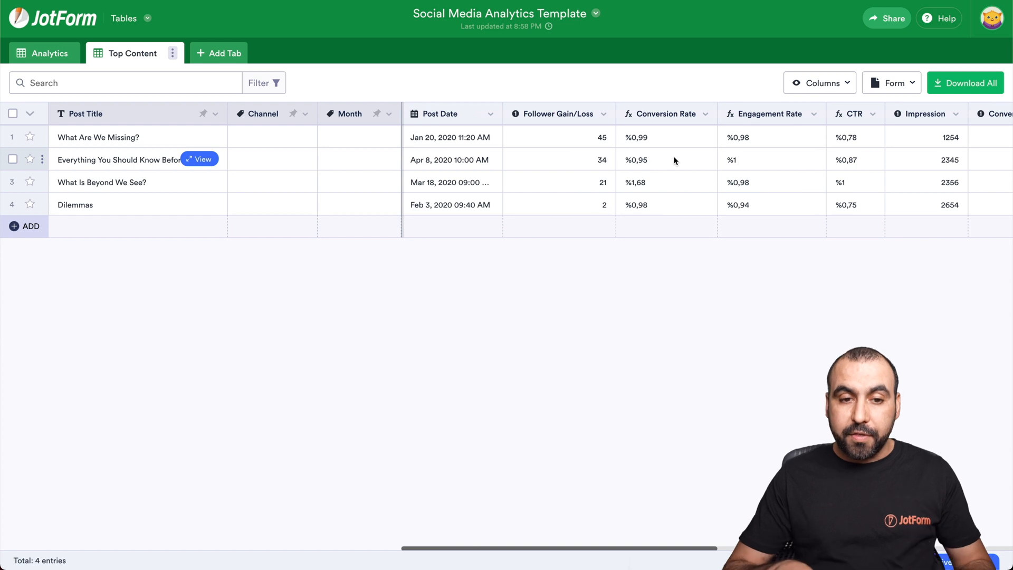
{"action": "left_click", "coordinate": [892, 83]}
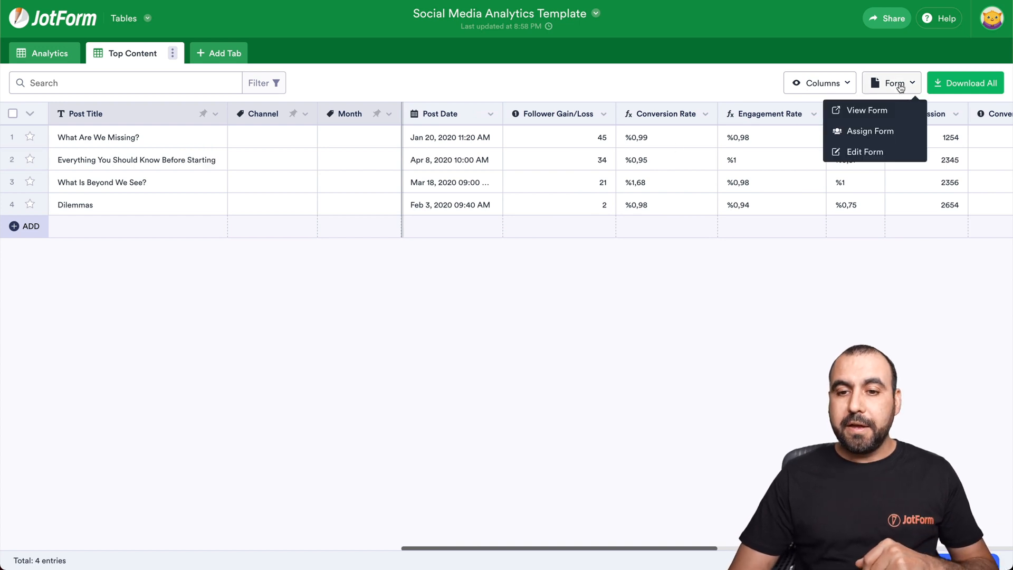
{"action": "left_click", "coordinate": [865, 109]}
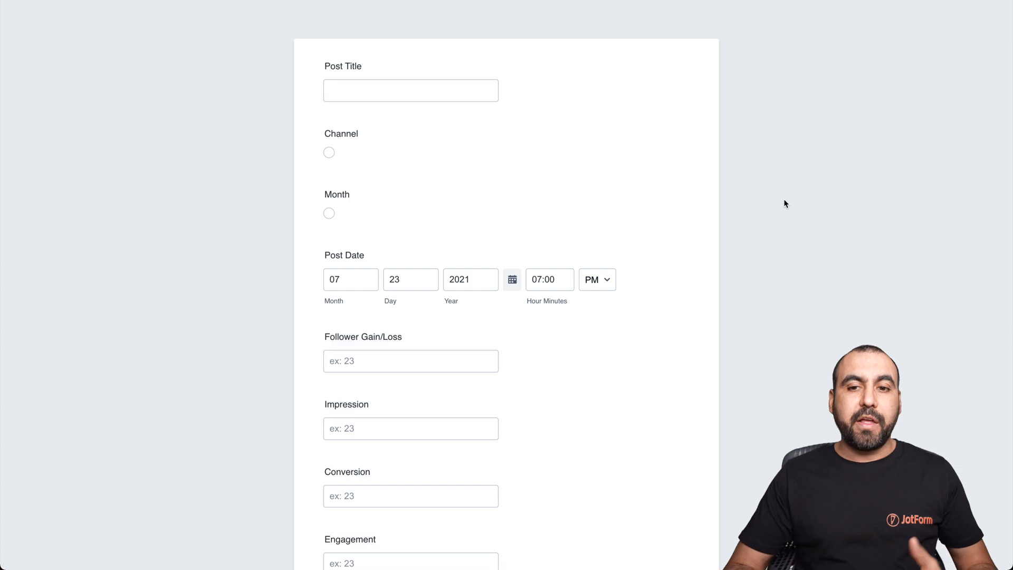
{"action": "scroll", "scroll_direction": "down", "scroll_amount": 3}
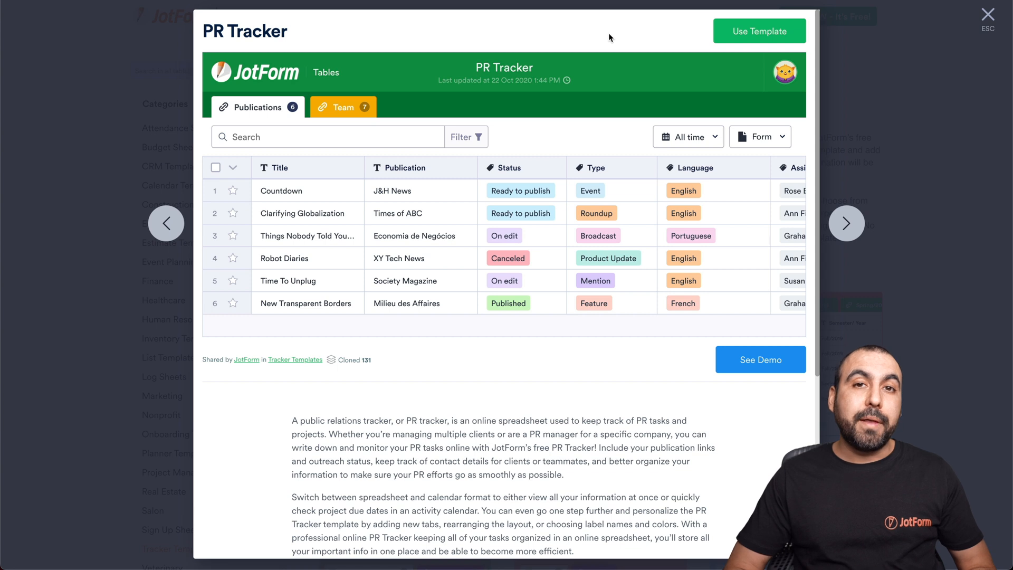
Create a PR Tracker copy with its six-article Publications table
{"action": "left_click", "coordinate": [759, 31]}
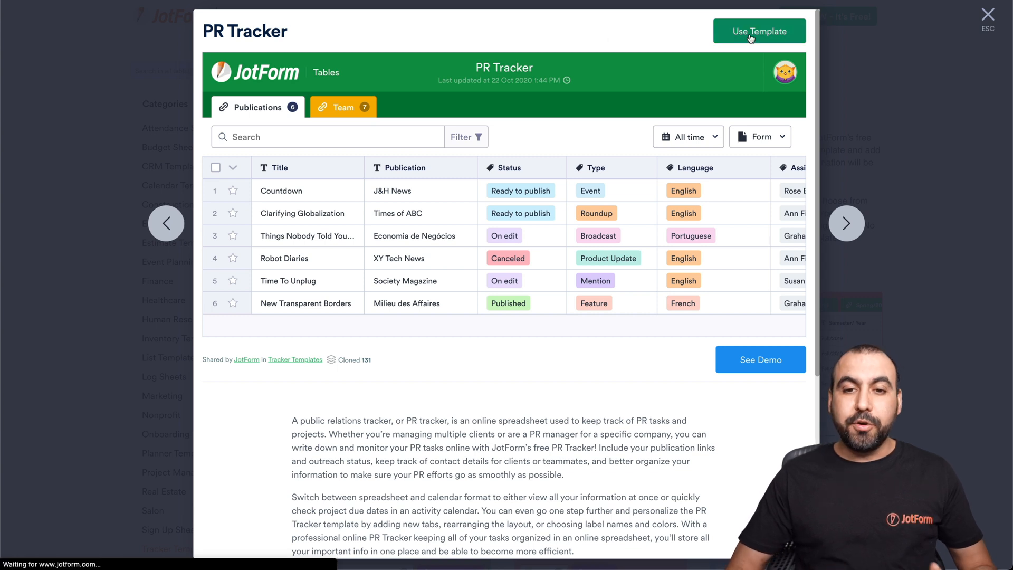
{"action": "left_click", "coordinate": [759, 30]}
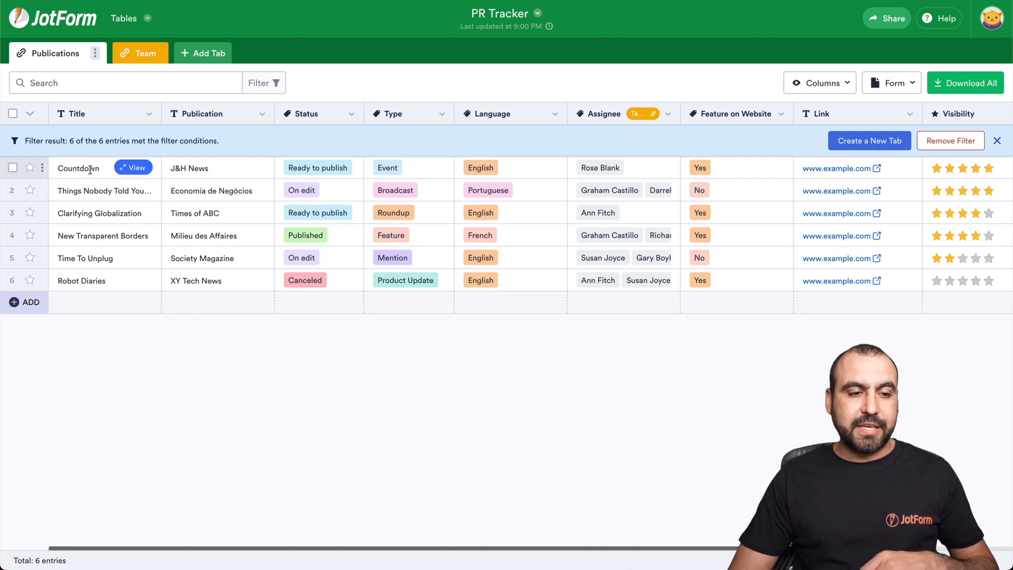
{"action": "mouse_move", "coordinate": [133, 212]}
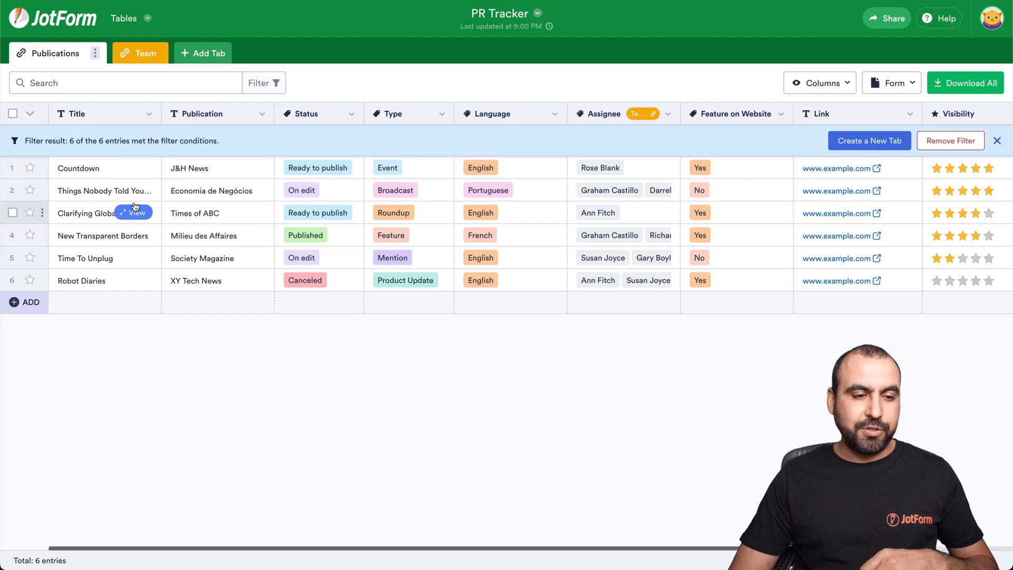
{"action": "mouse_move", "coordinate": [105, 253]}
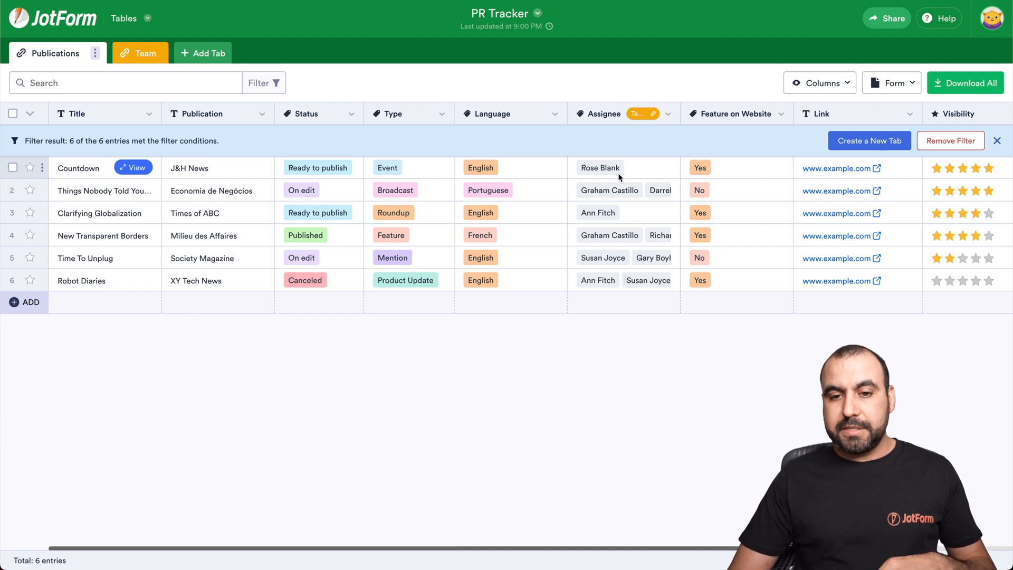
Review the Publications and Team sheets, then view the linked publication entry form
{"action": "scroll", "scroll_direction": "right", "scroll_amount": 3}
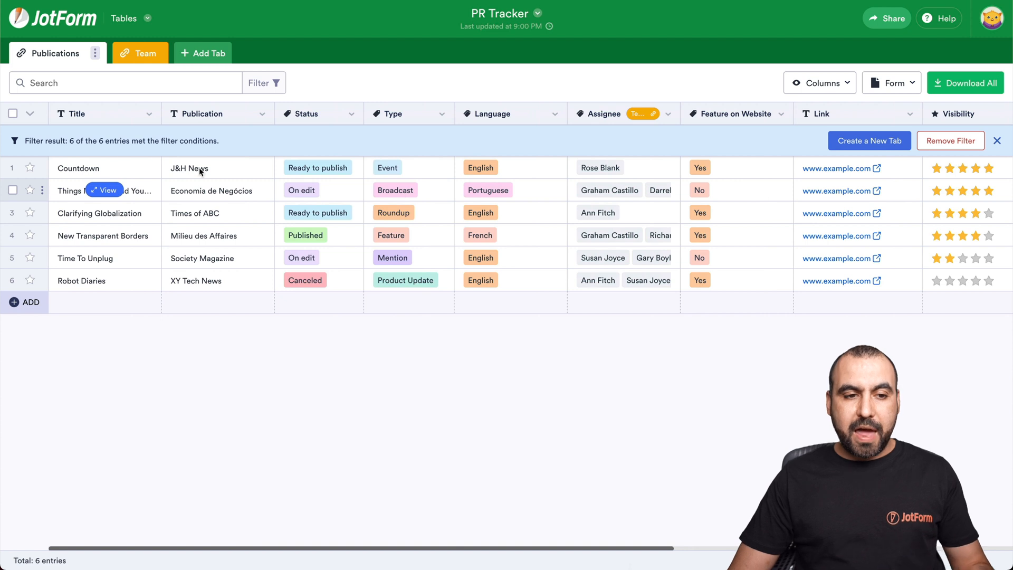
{"action": "left_click", "coordinate": [130, 53]}
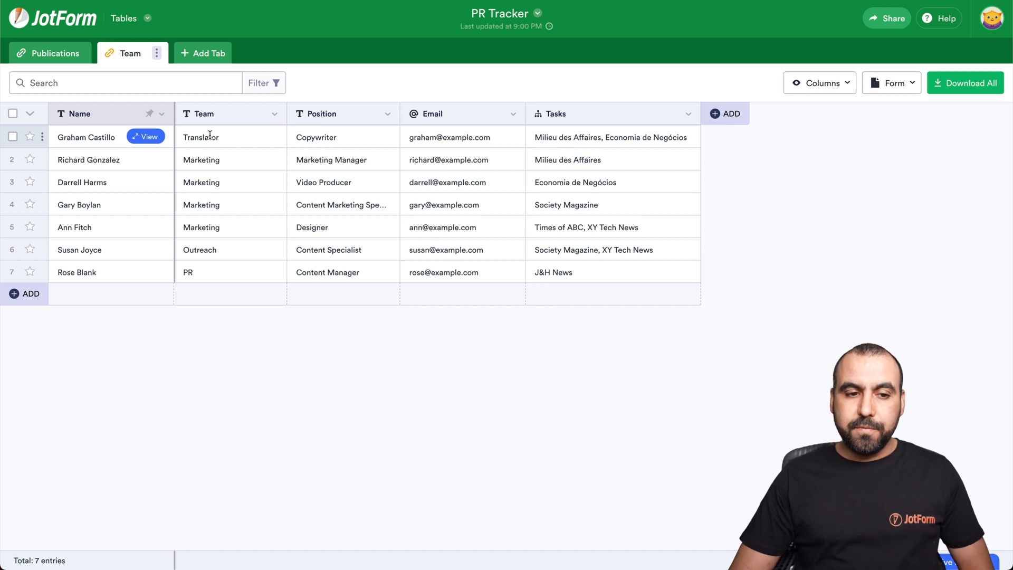
{"action": "mouse_move", "coordinate": [215, 280]}
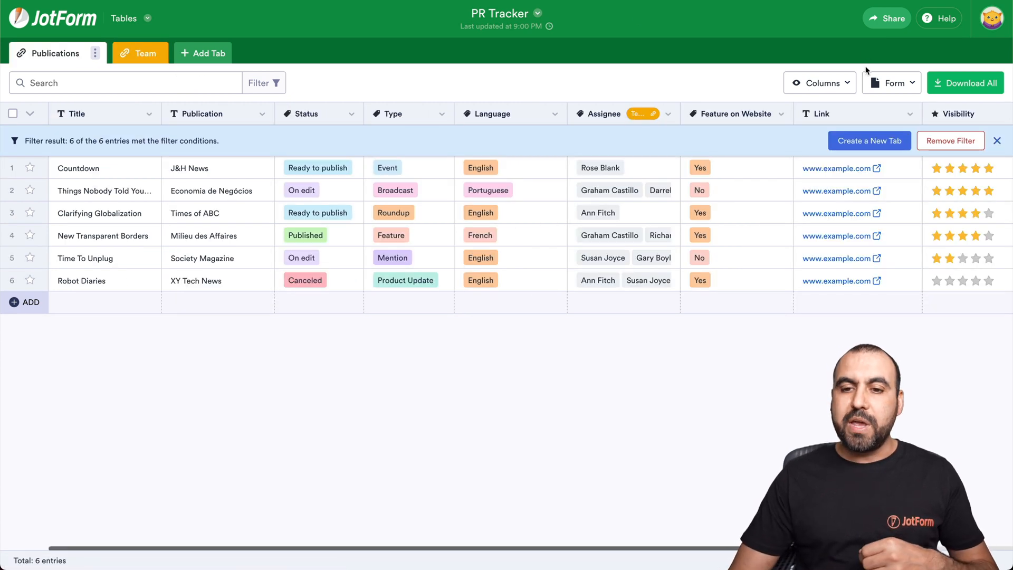
{"action": "left_click", "coordinate": [891, 82]}
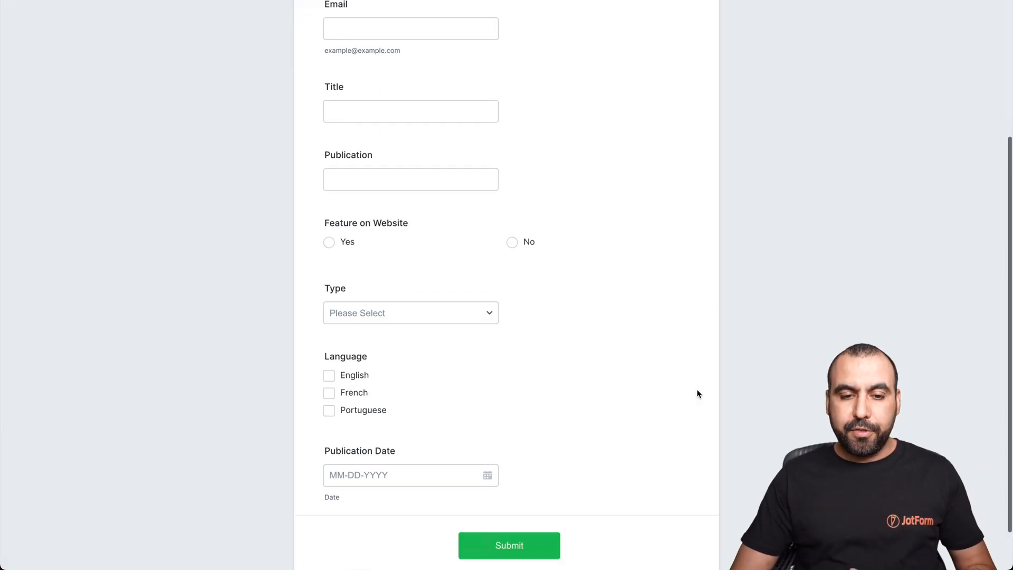
{"action": "scroll", "scroll_direction": "up", "scroll_amount": 3}
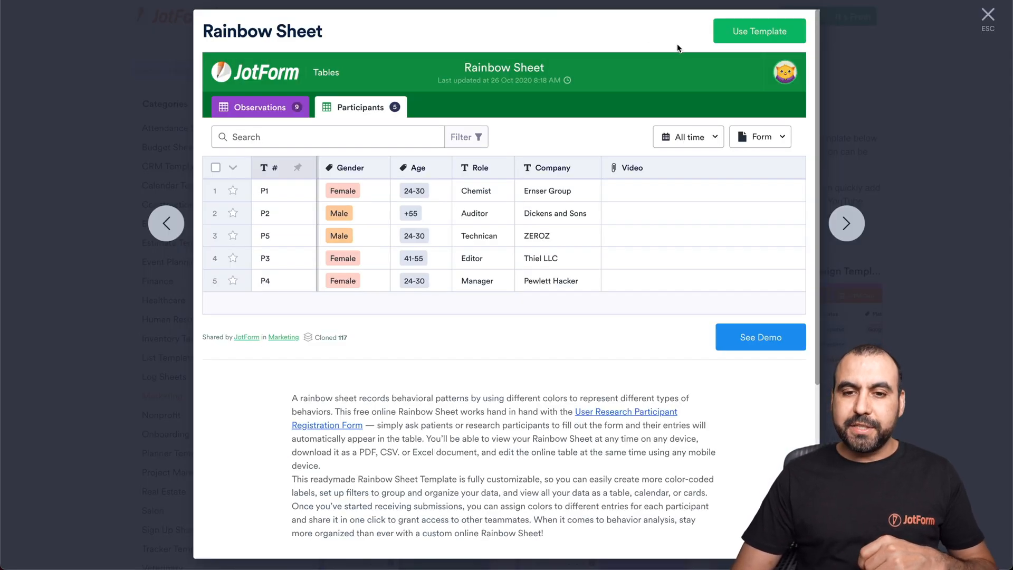
Use the Rainbow Sheet template and move from Participants to the Observations sheet
{"action": "left_click", "coordinate": [759, 31]}
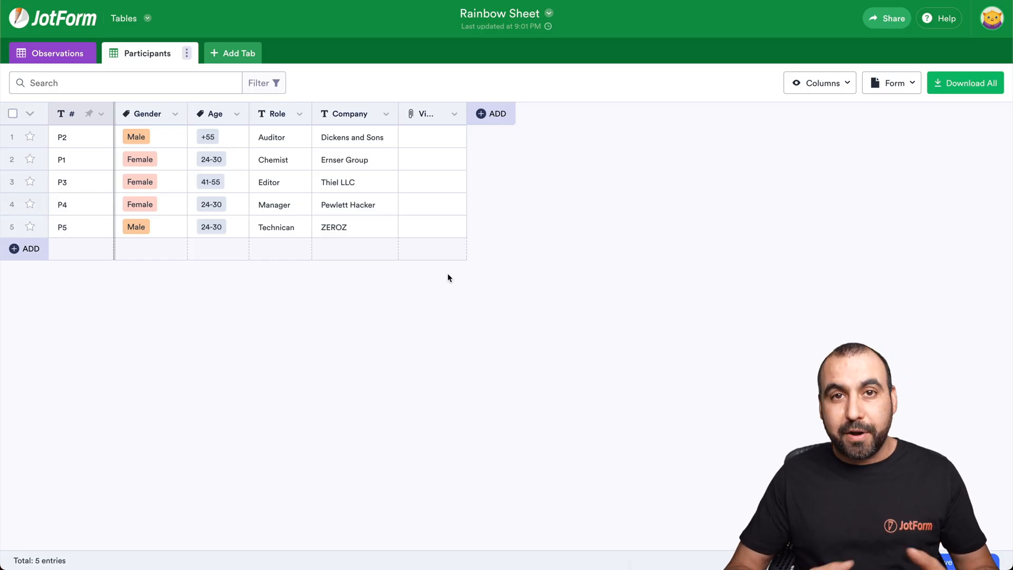
{"action": "mouse_move", "coordinate": [62, 136]}
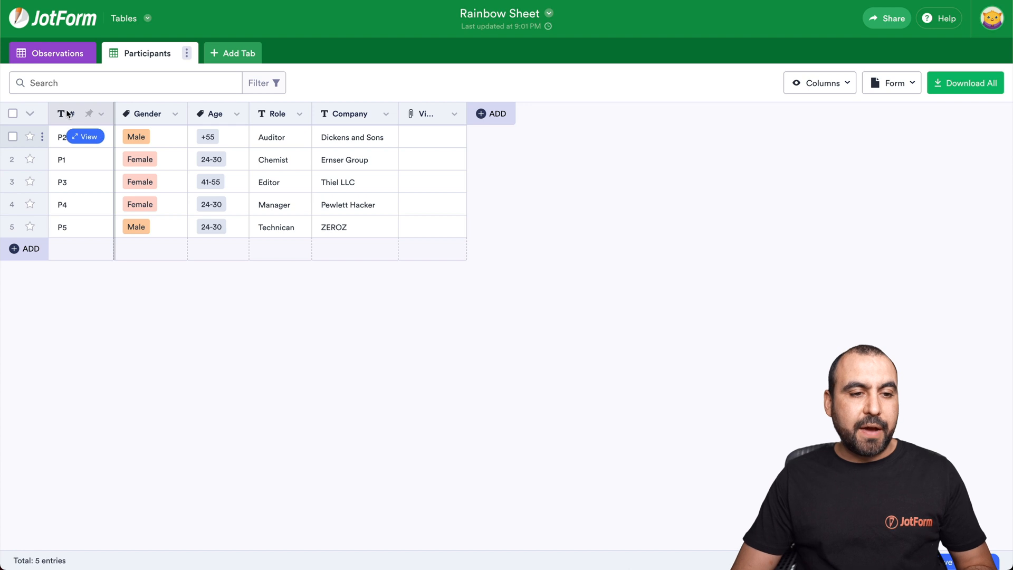
{"action": "mouse_move", "coordinate": [146, 128]}
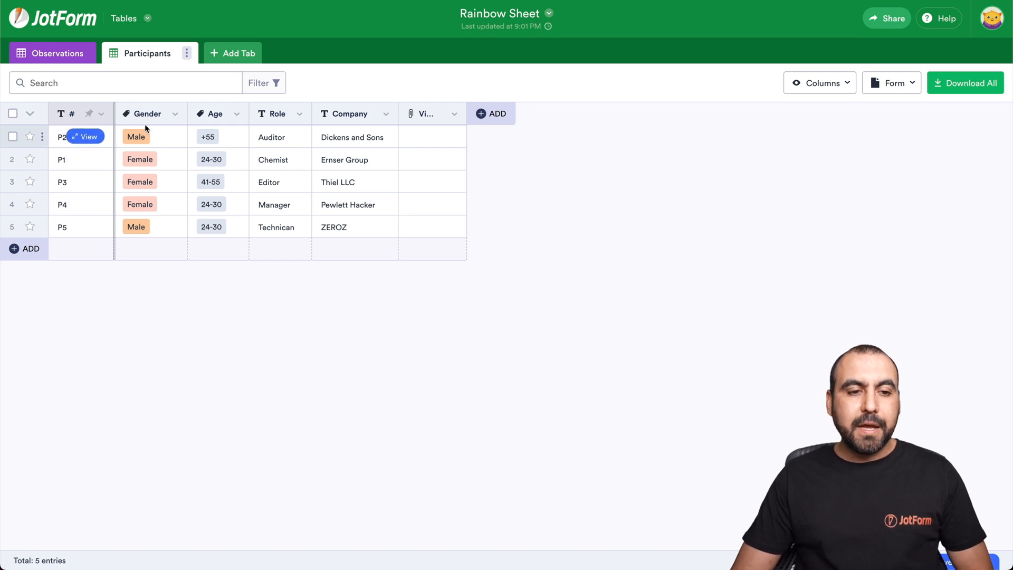
{"action": "mouse_move", "coordinate": [193, 145]}
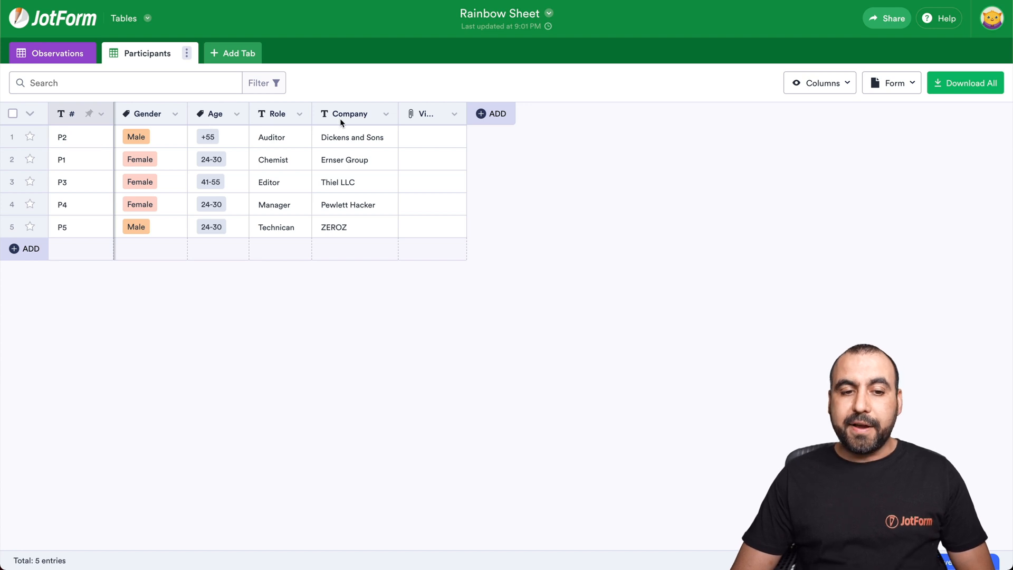
{"action": "left_click", "coordinate": [426, 114]}
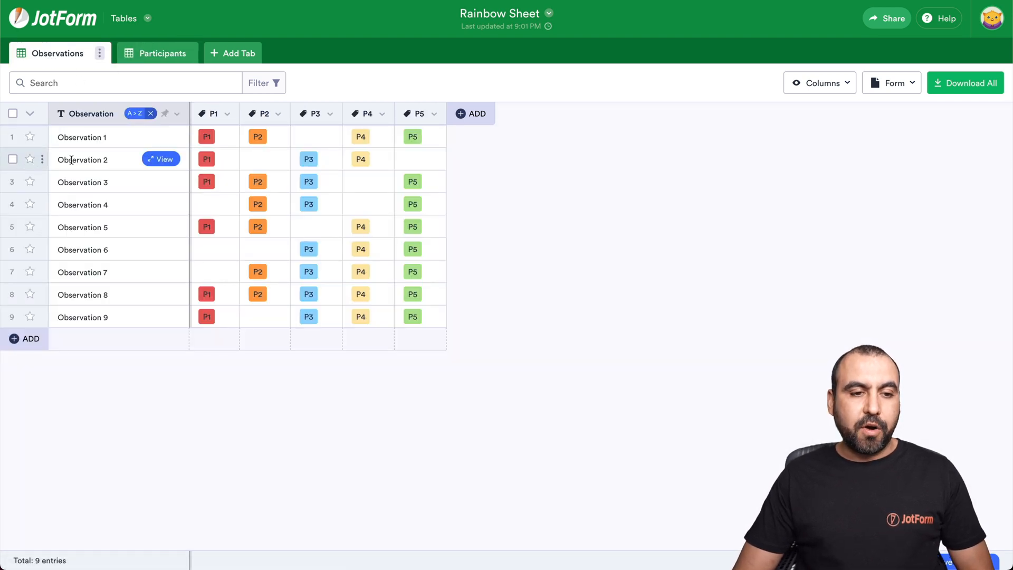
{"action": "mouse_move", "coordinate": [262, 136]}
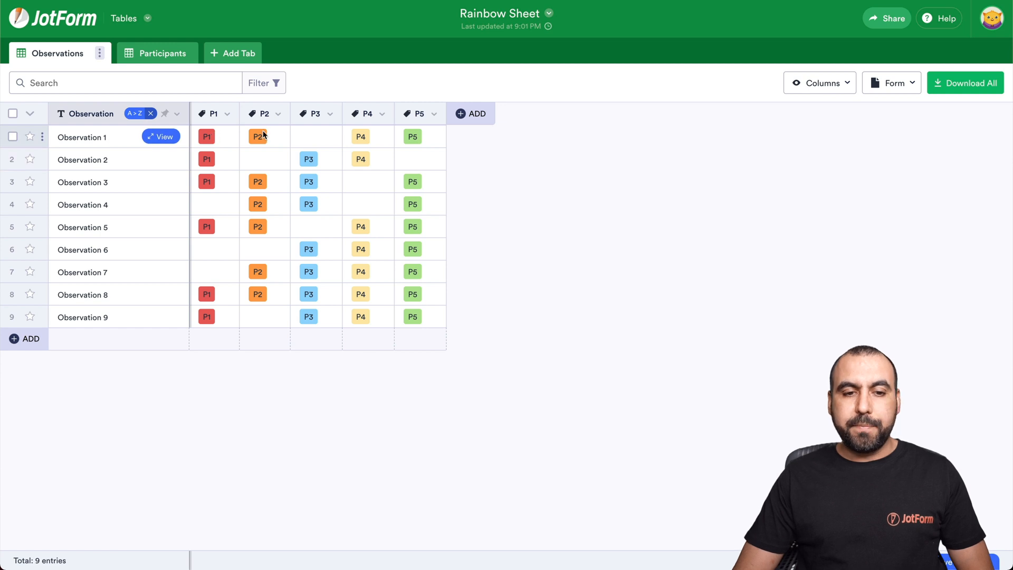
{"action": "mouse_move", "coordinate": [324, 155]}
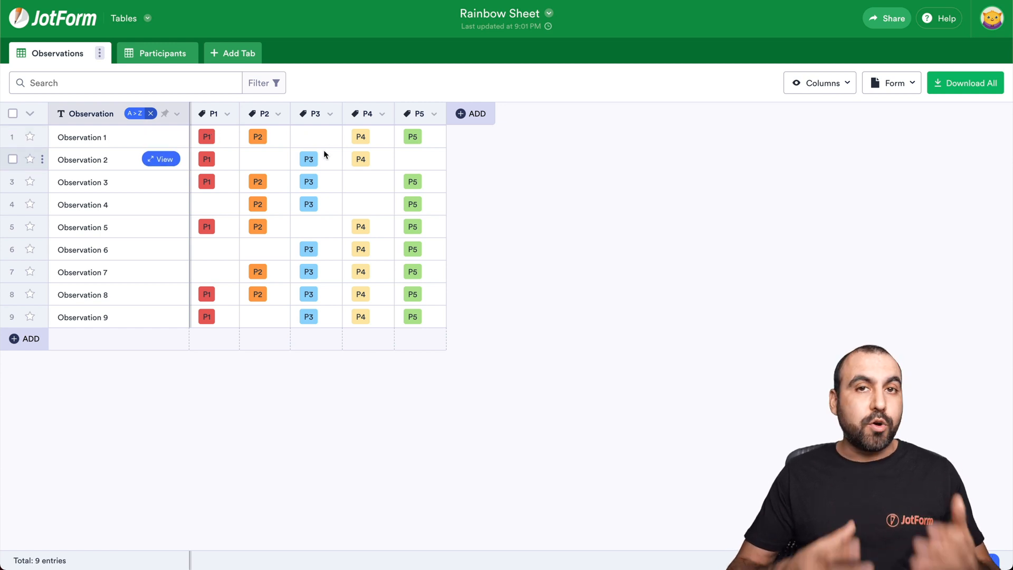
View the observation entry form with fields for participants P1–P5
{"action": "left_click", "coordinate": [891, 82]}
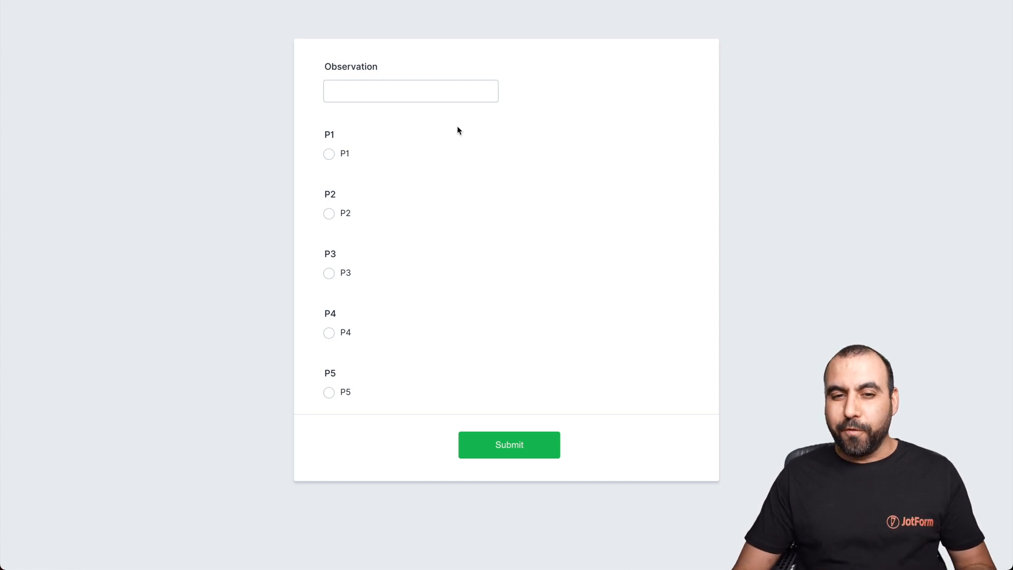
{"action": "mouse_move", "coordinate": [513, 167]}
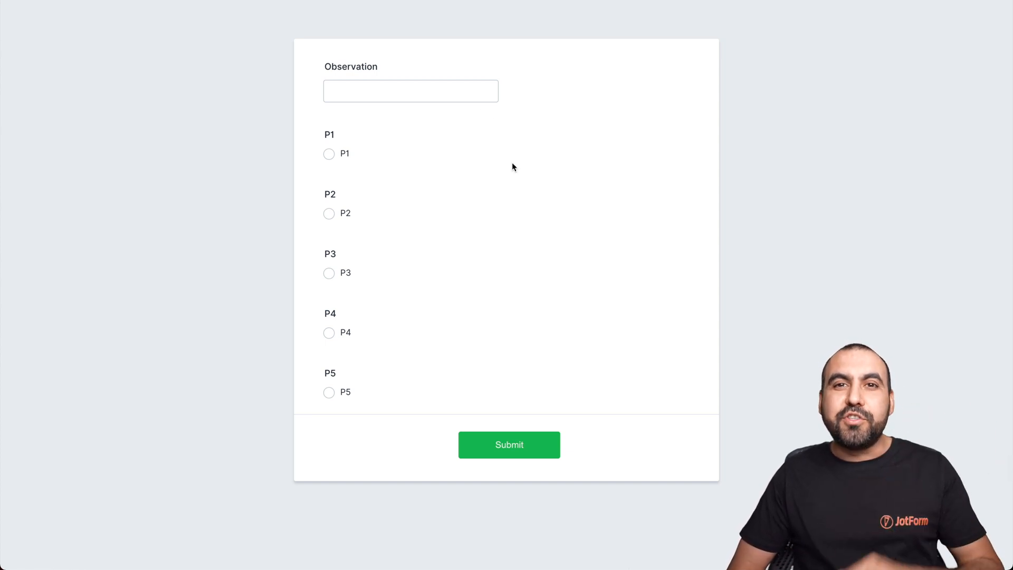